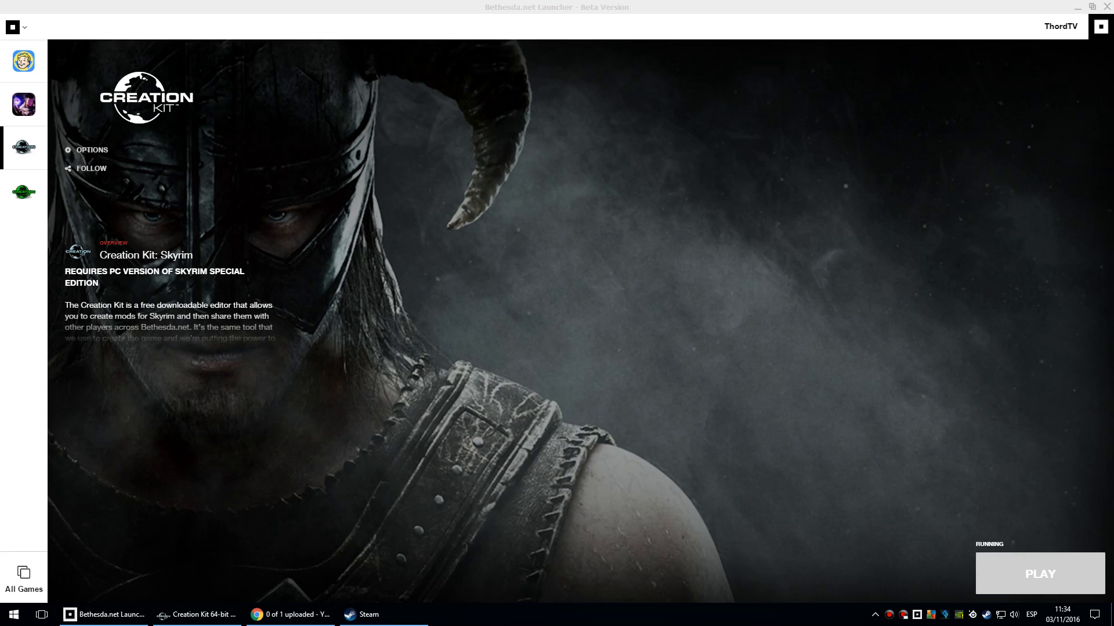
Bring the web browser forward and show the Bethesda.net dashboard tab
click(290, 615)
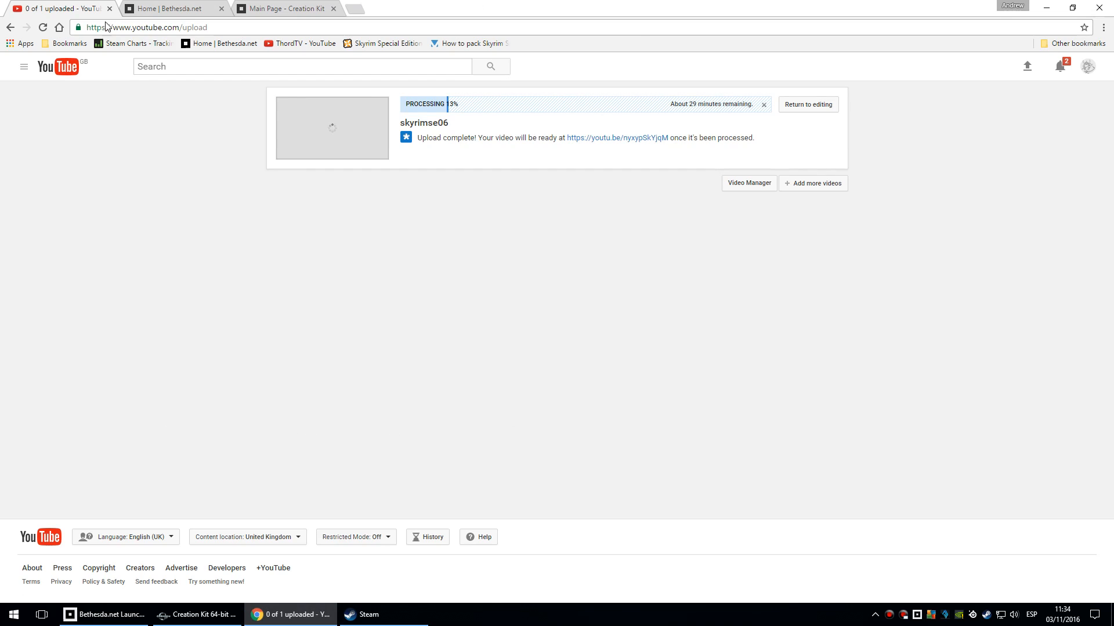
click(172, 8)
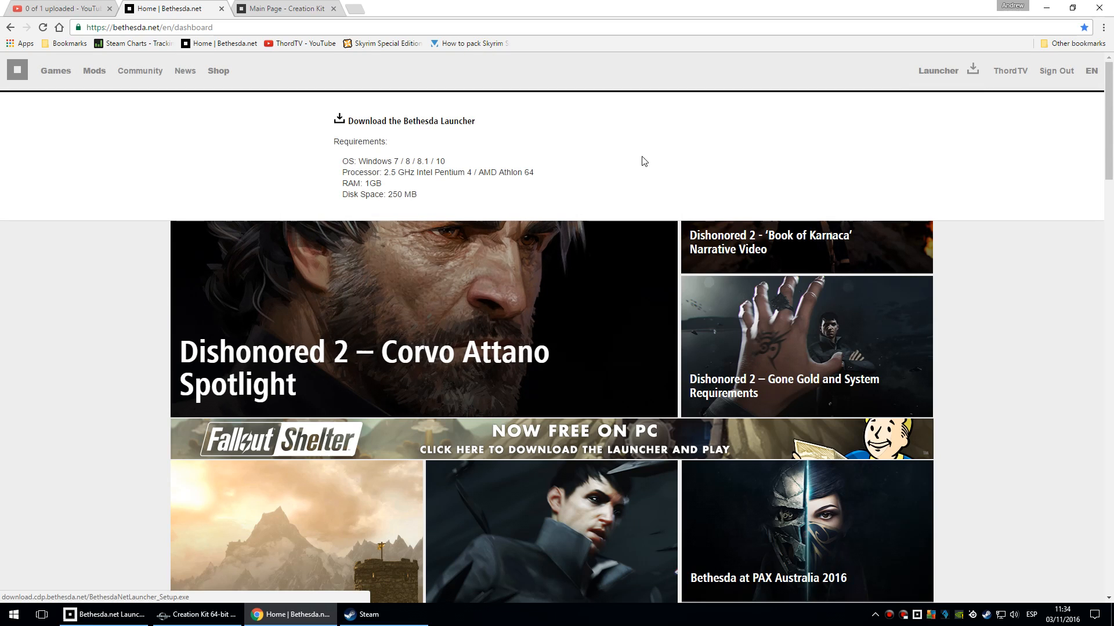
mouse_move(1066, 324)
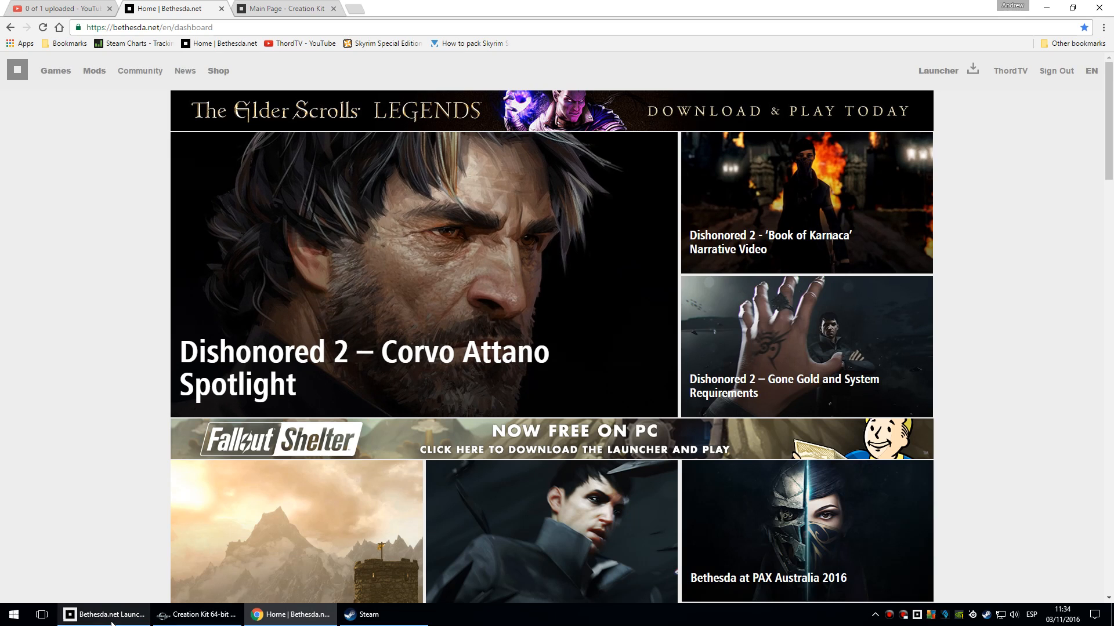
In the launcher, visit the Fallout Shelter page, check the browser, then show The Elder Scrolls: Legends page
click(197, 615)
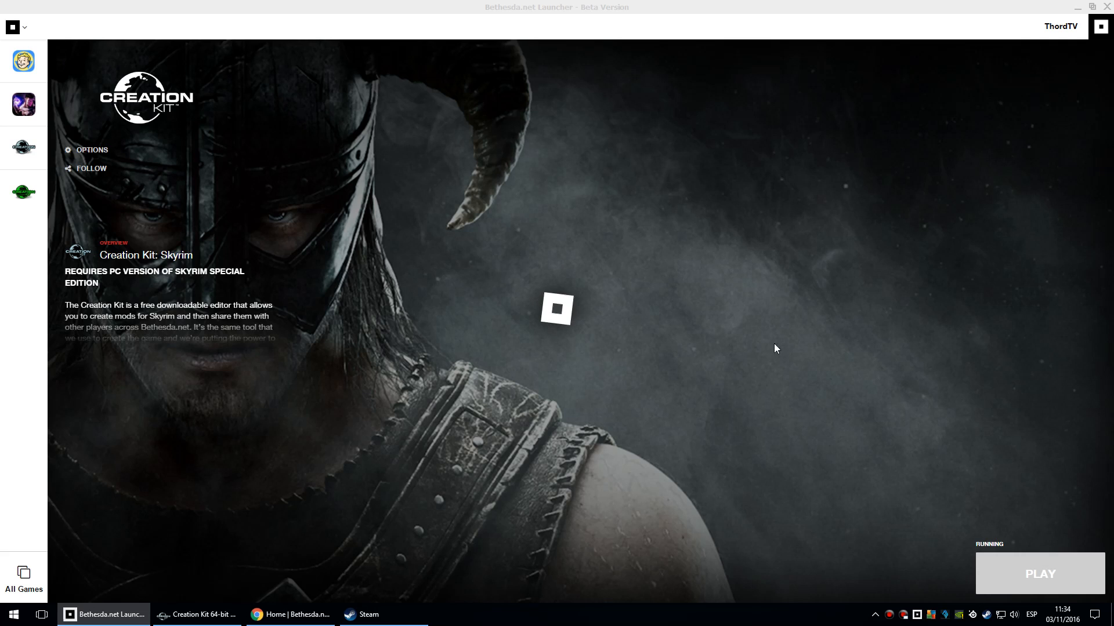
click(24, 62)
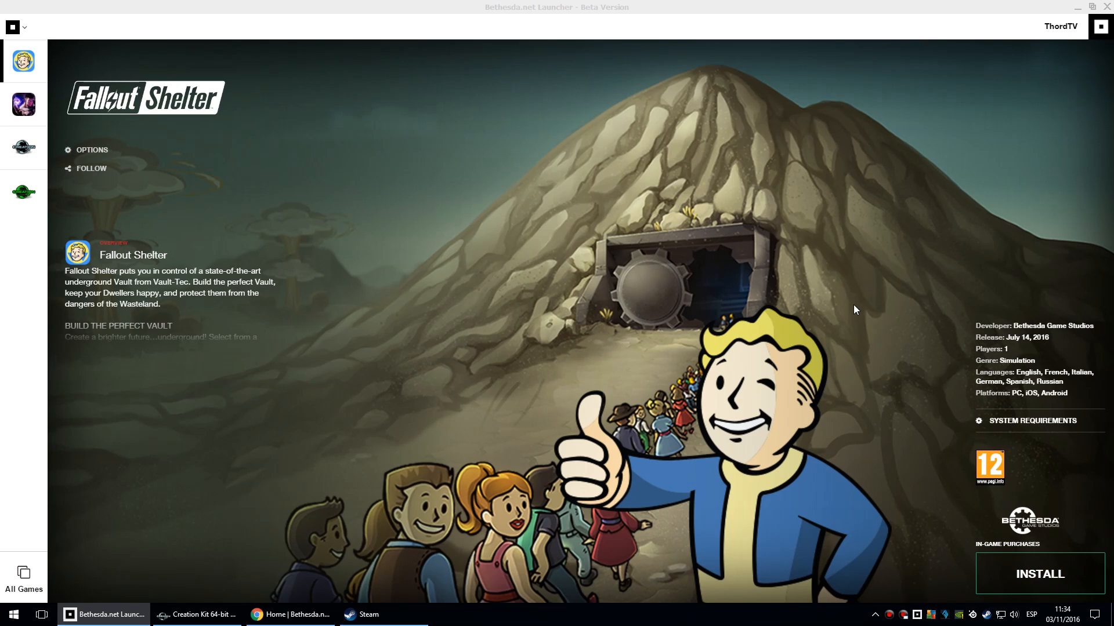
mouse_move(845, 211)
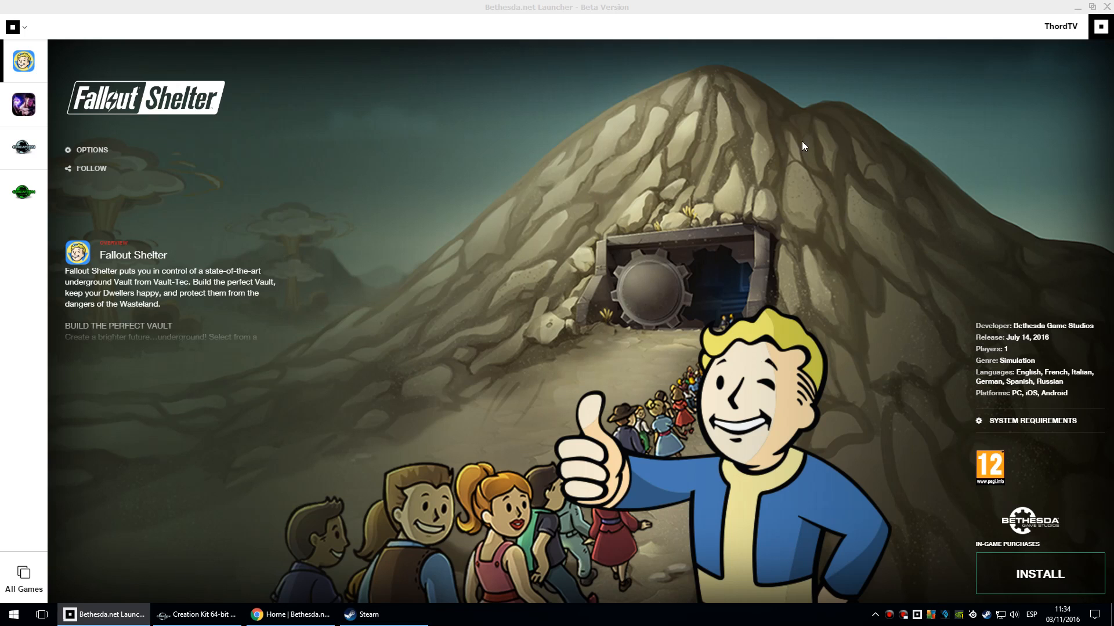
mouse_move(436, 297)
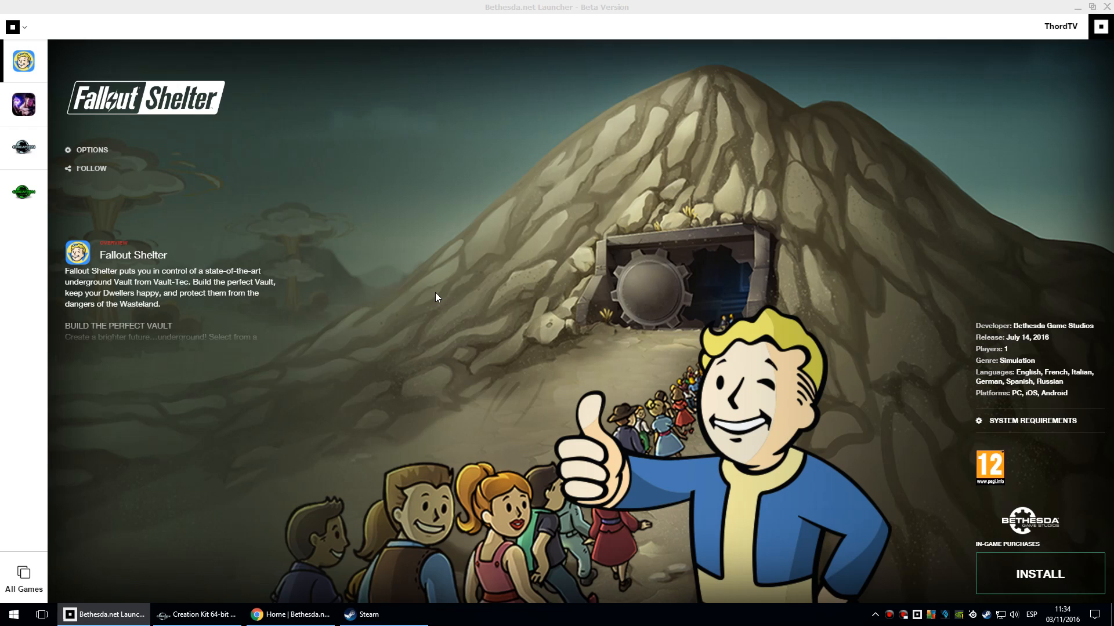
click(285, 614)
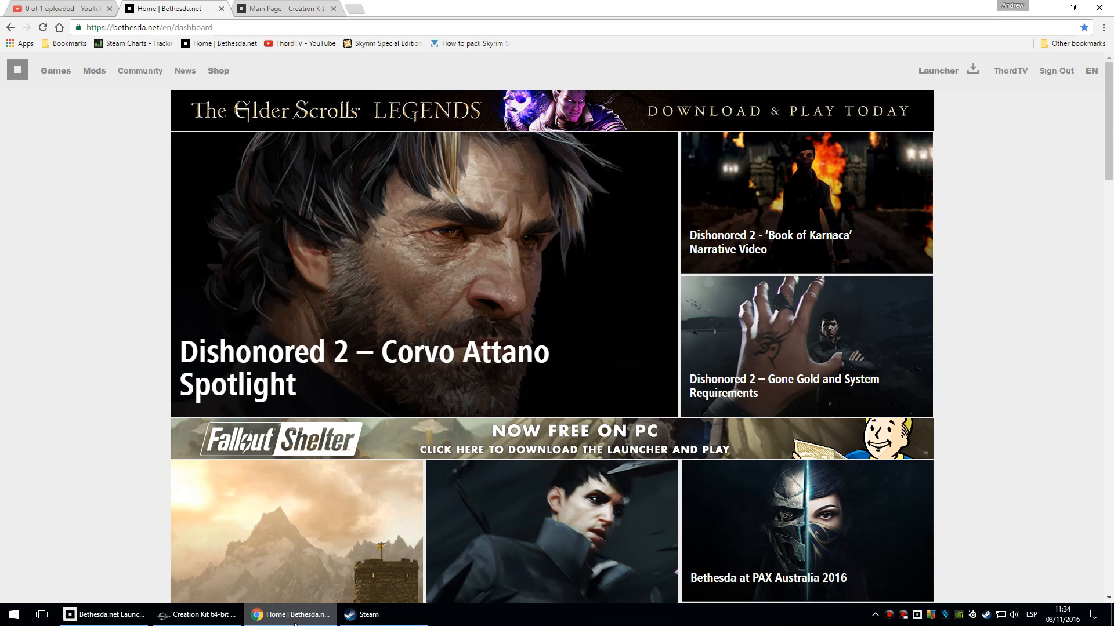
click(105, 615)
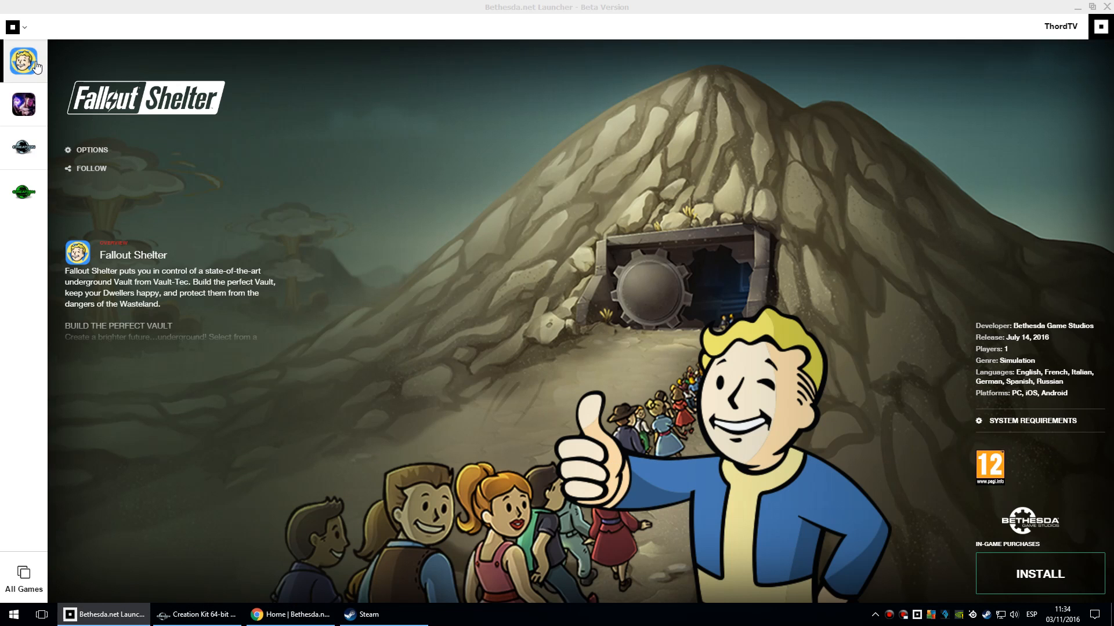
mouse_move(23, 186)
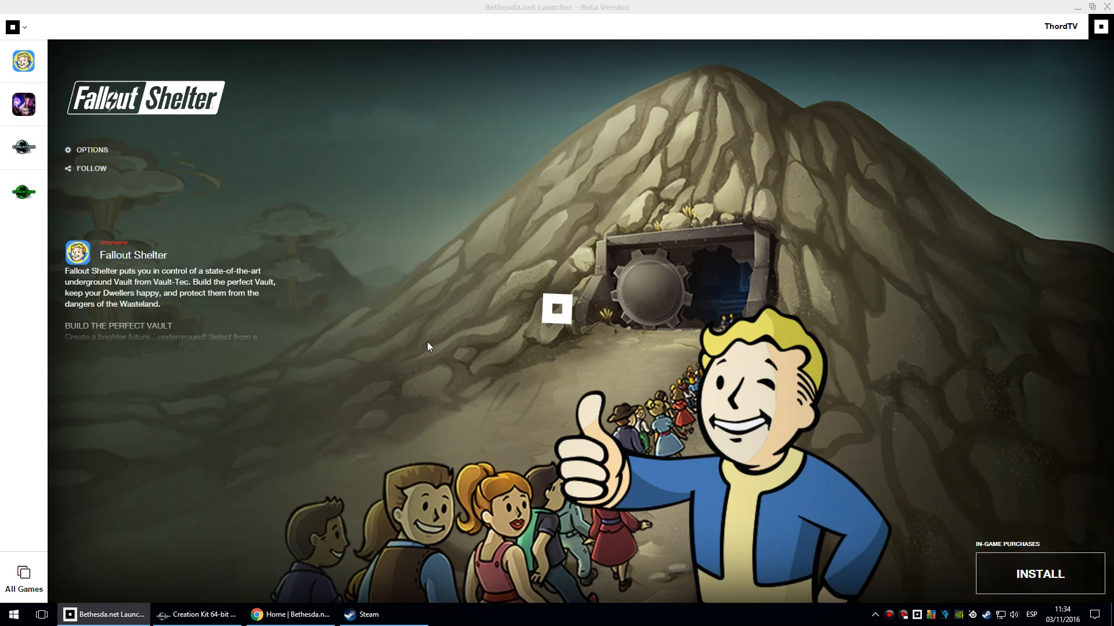
click(23, 103)
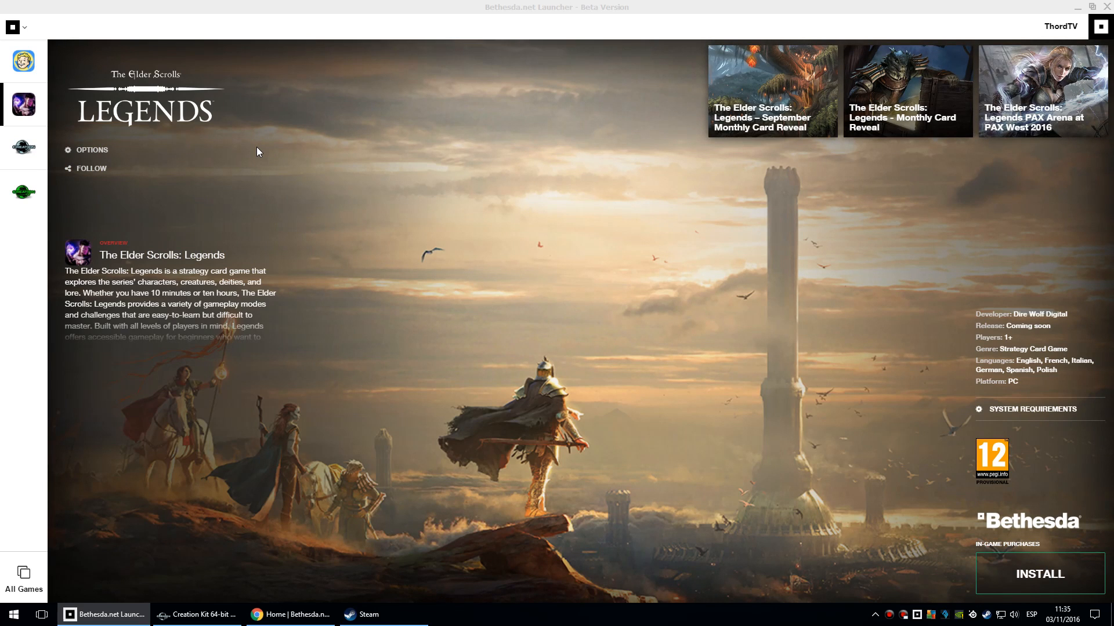
mouse_move(69, 153)
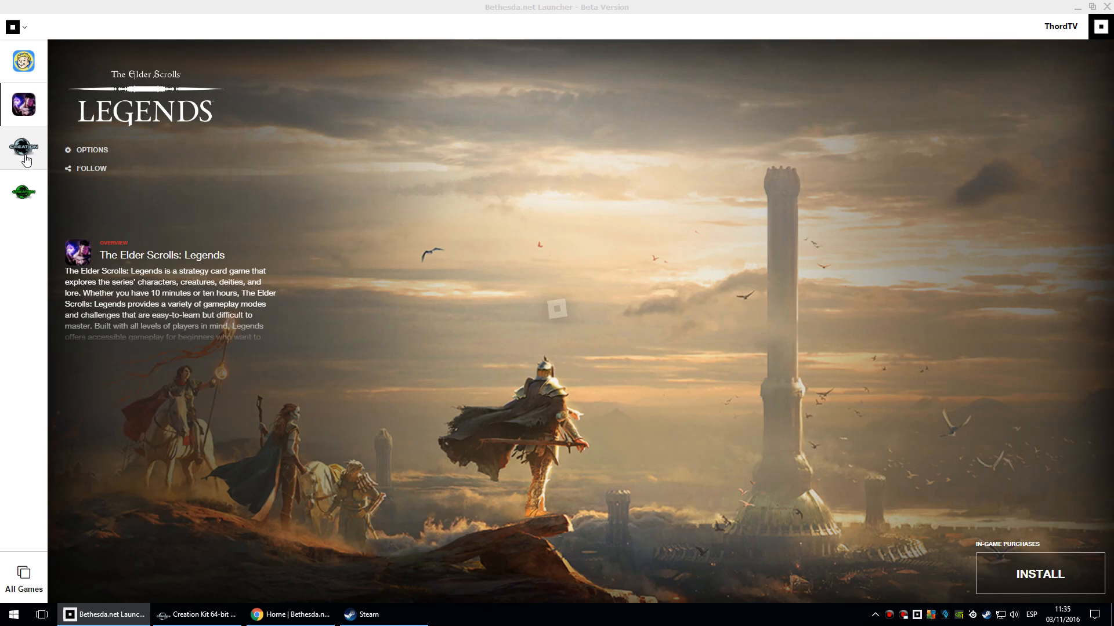
Show the Creation Kit: Skyrim page in the launcher sidebar and confirm Play is greyed out
click(24, 147)
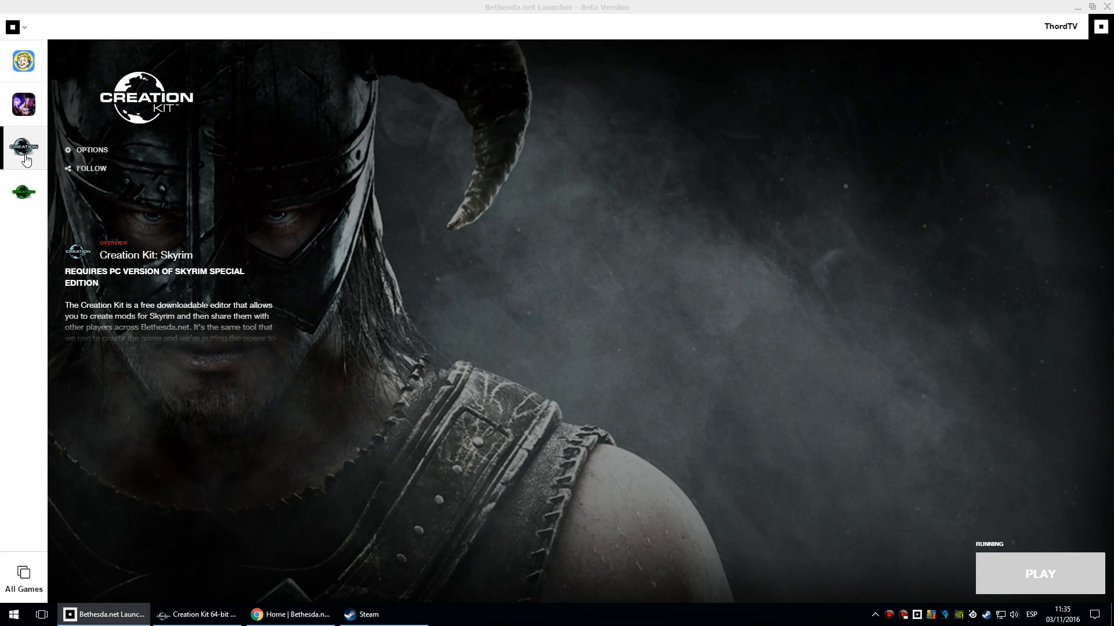
mouse_move(102, 226)
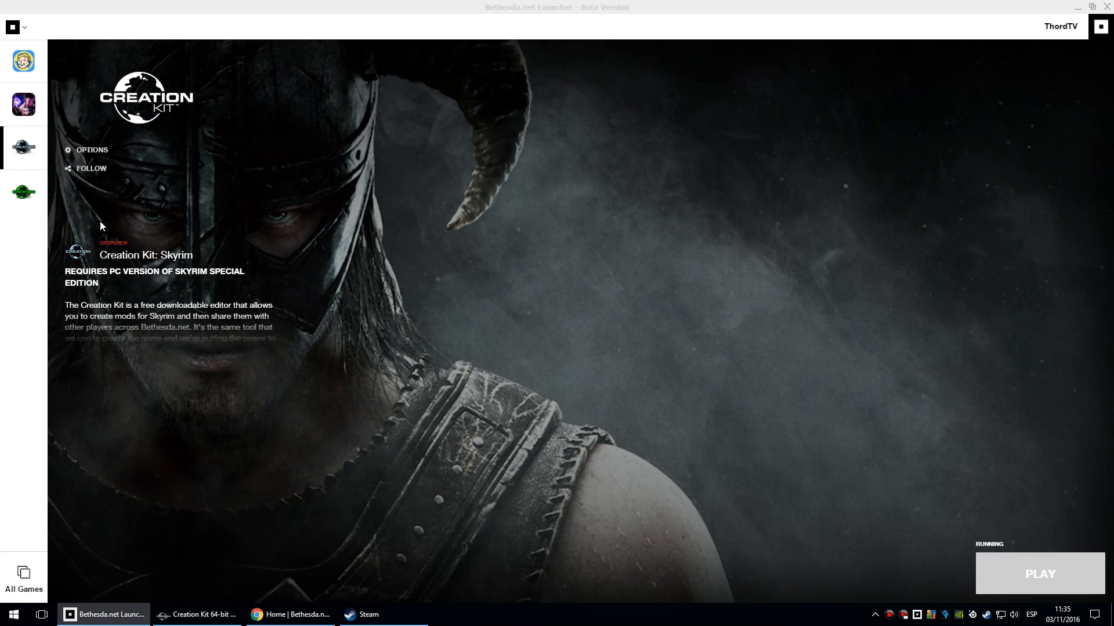
mouse_move(1091, 12)
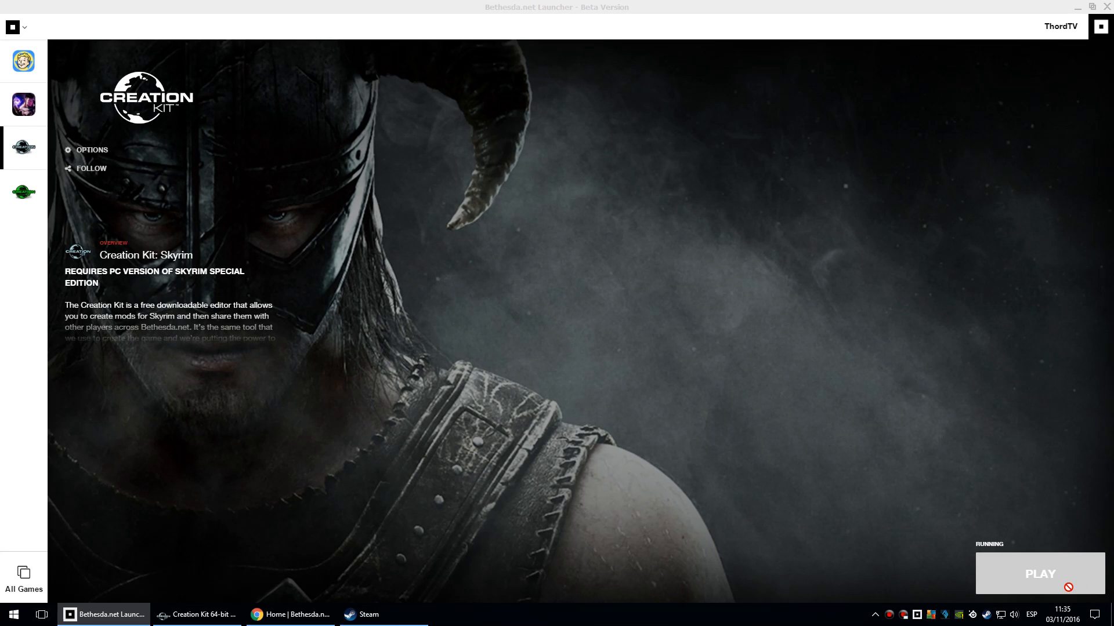
mouse_move(772, 527)
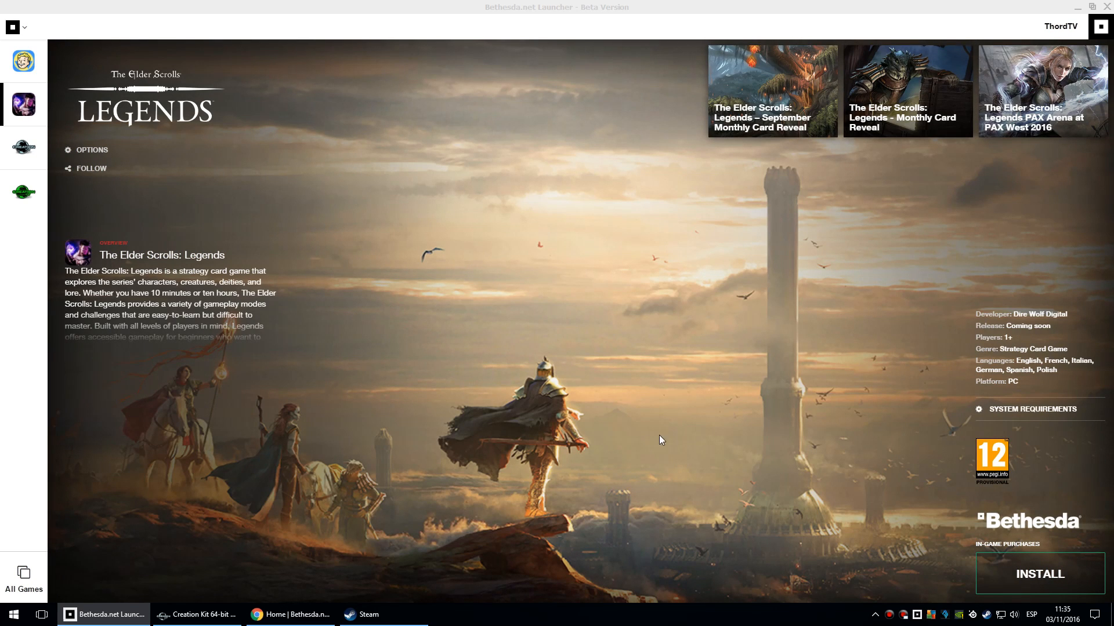
mouse_move(23, 149)
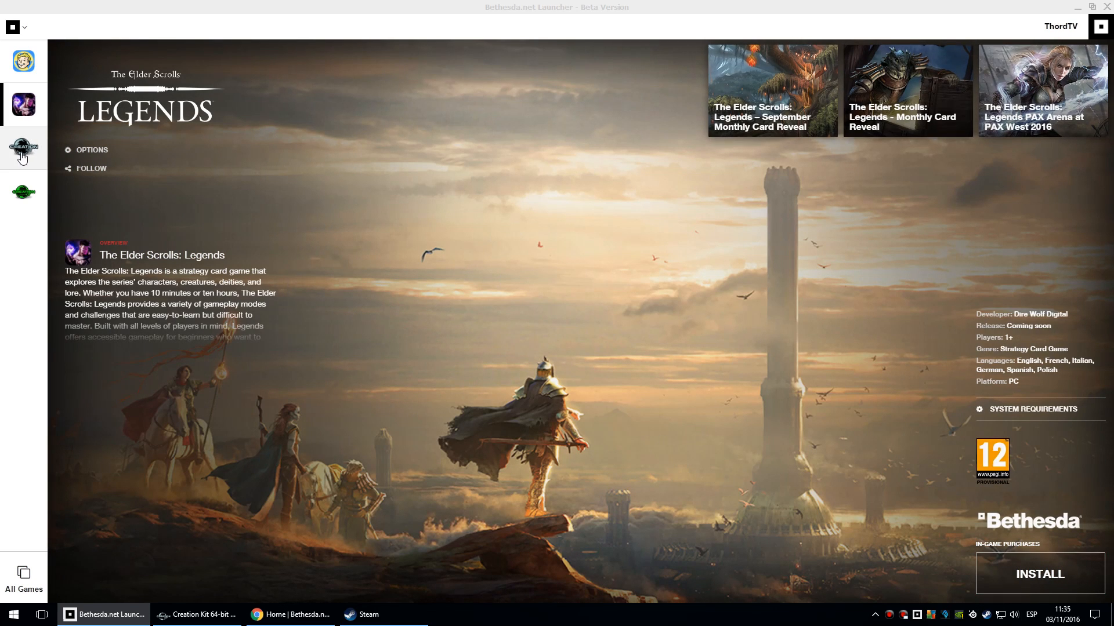
click(23, 148)
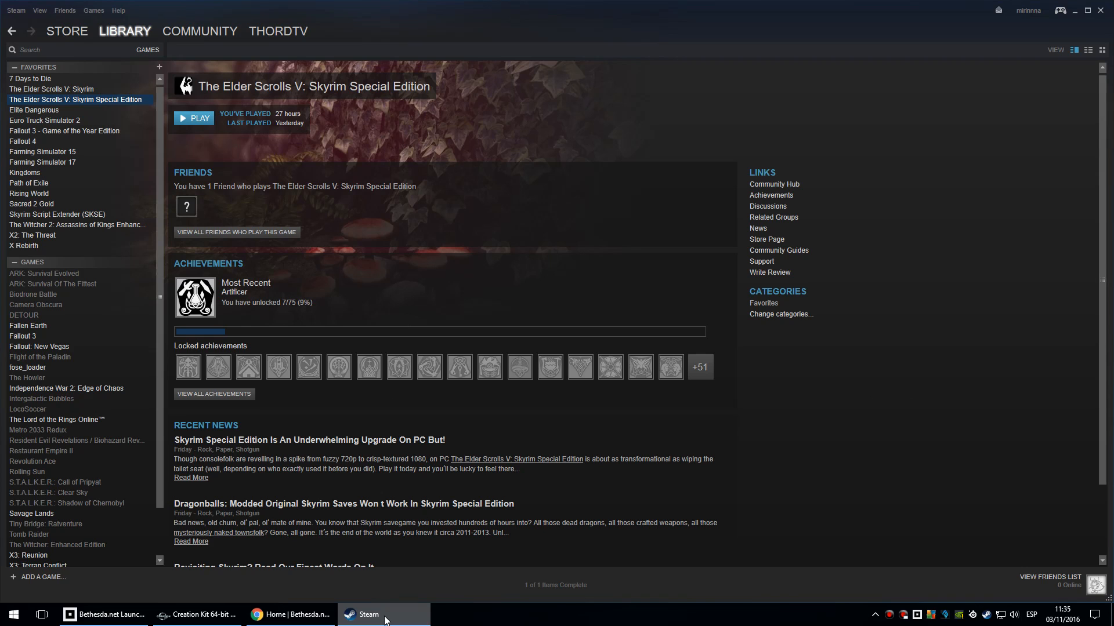
click(106, 614)
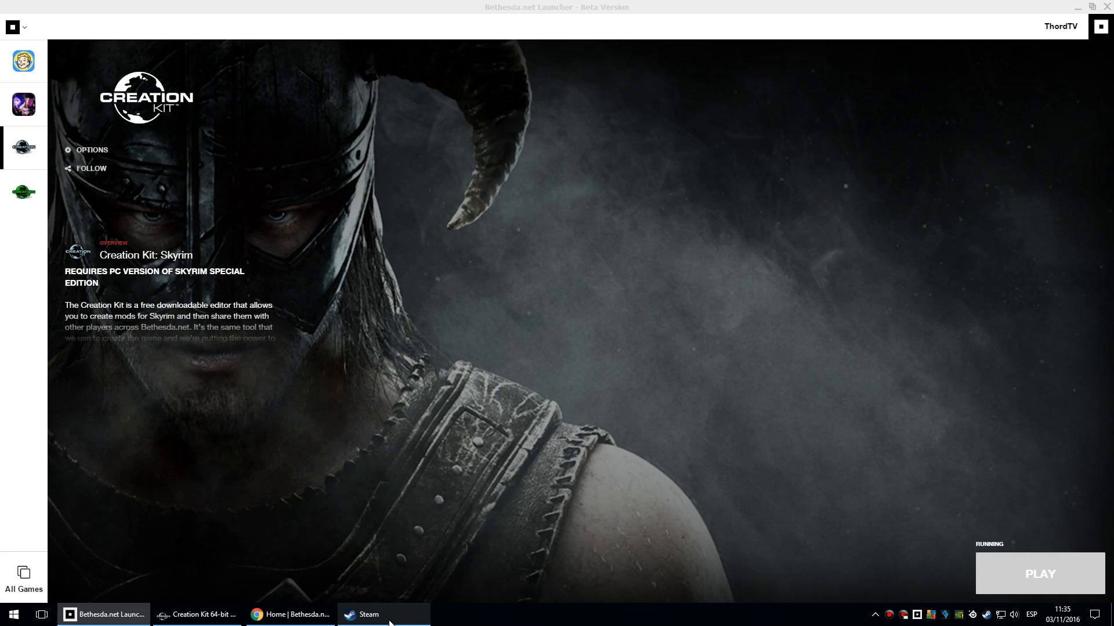
click(368, 615)
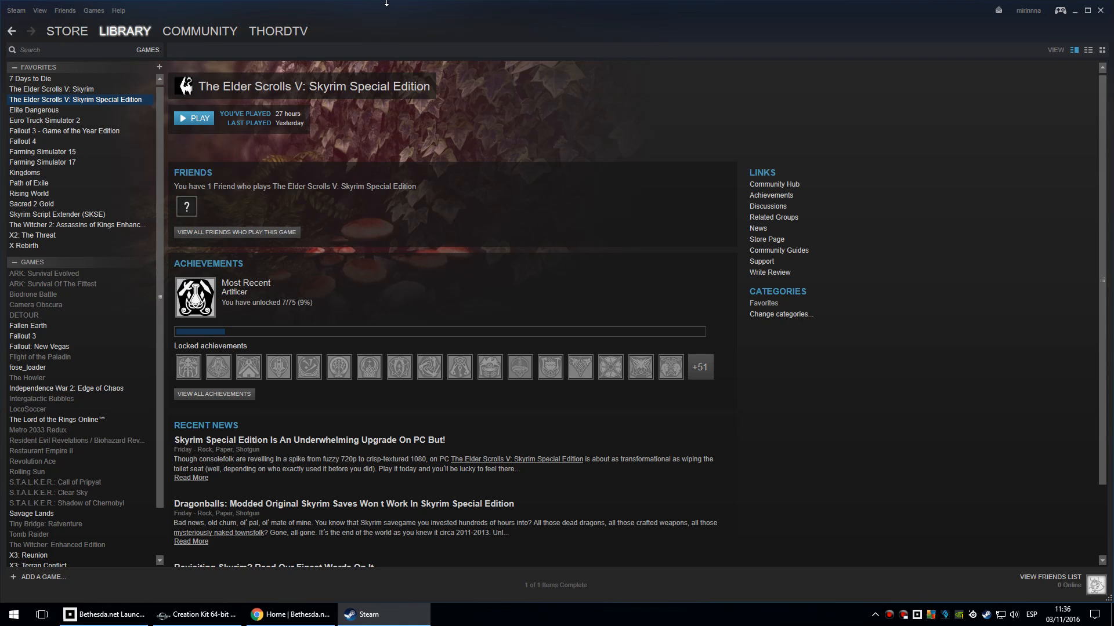
mouse_move(875, 311)
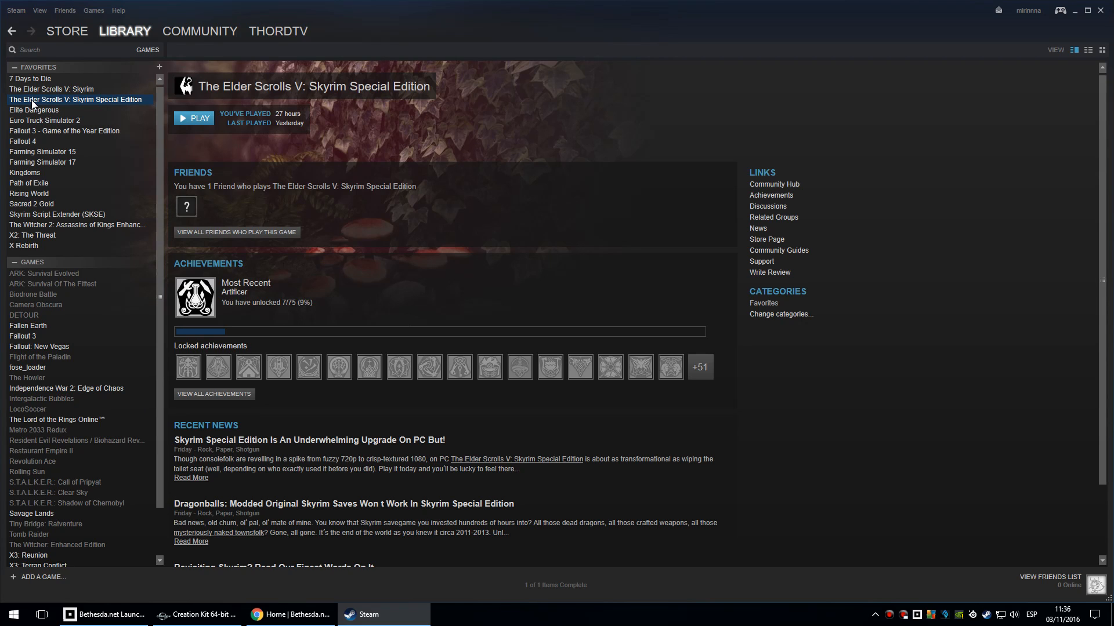
From Skyrim Special Edition's Steam properties, view Local Files and browse to the install folder
right_click(76, 99)
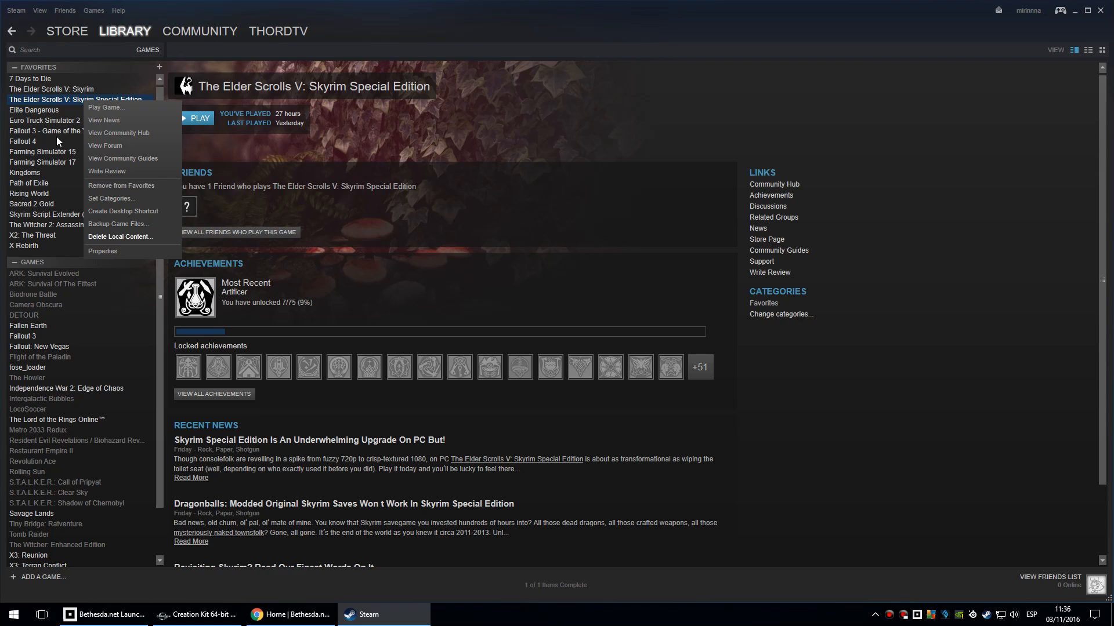
click(102, 251)
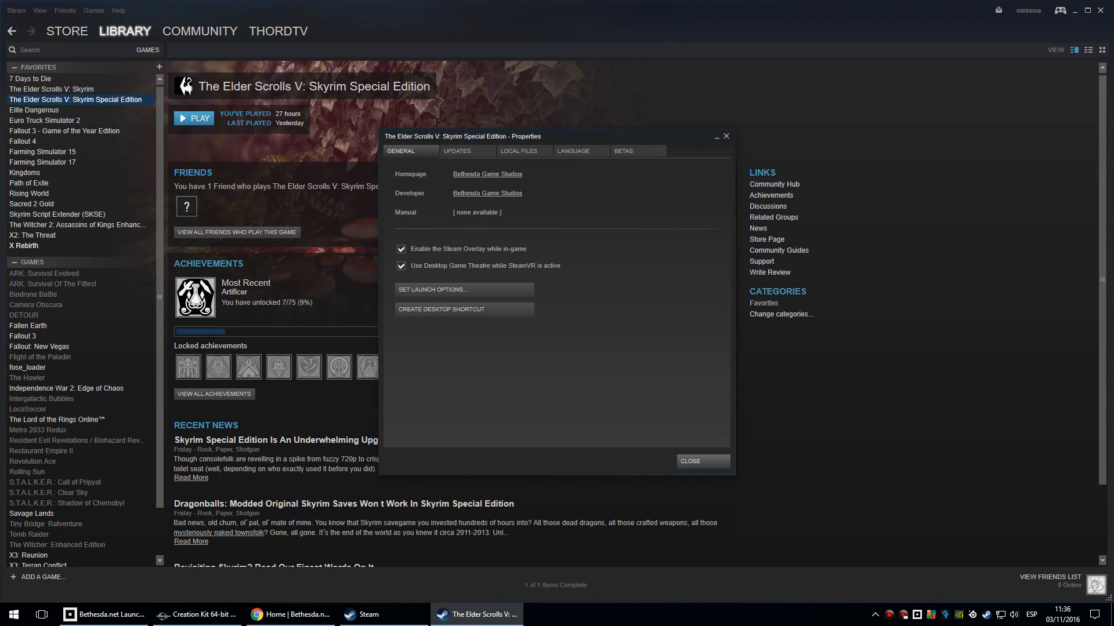
mouse_move(144, 12)
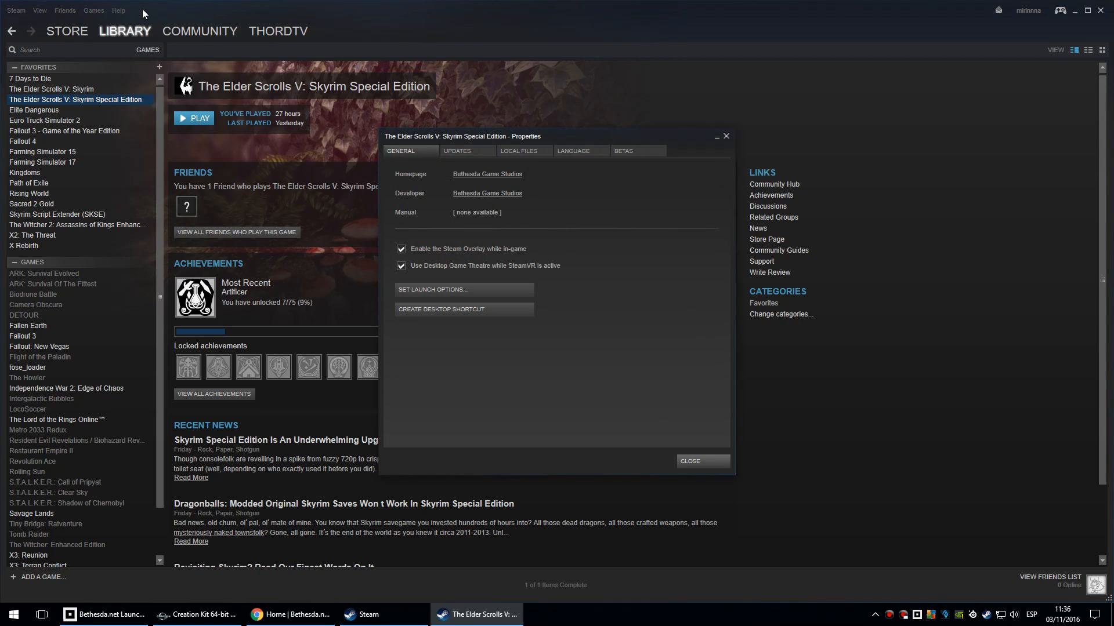
click(522, 151)
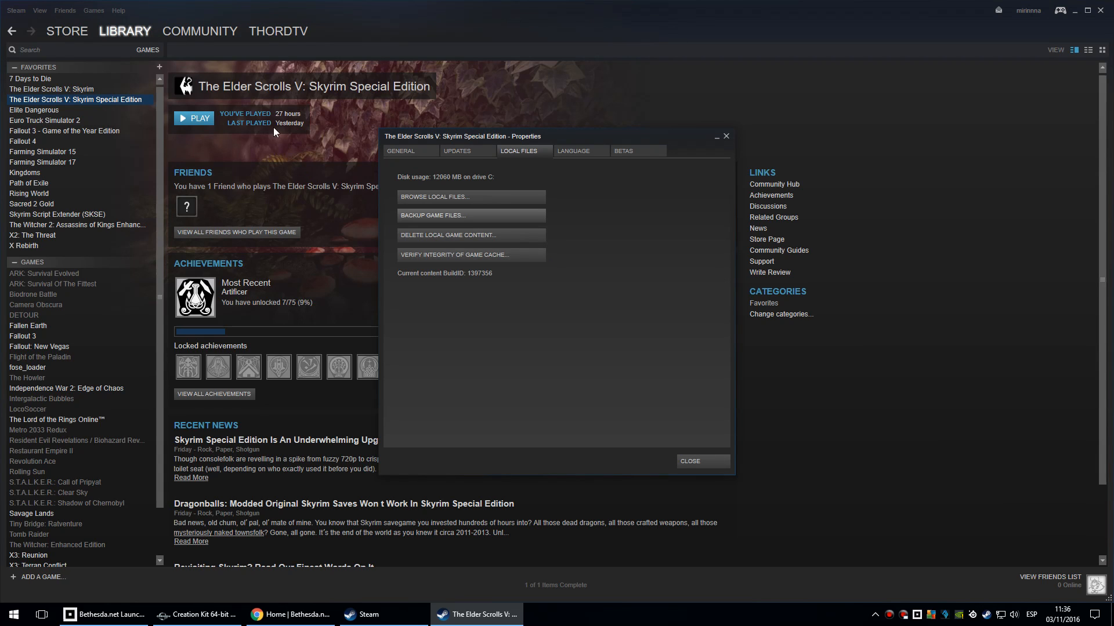
click(433, 197)
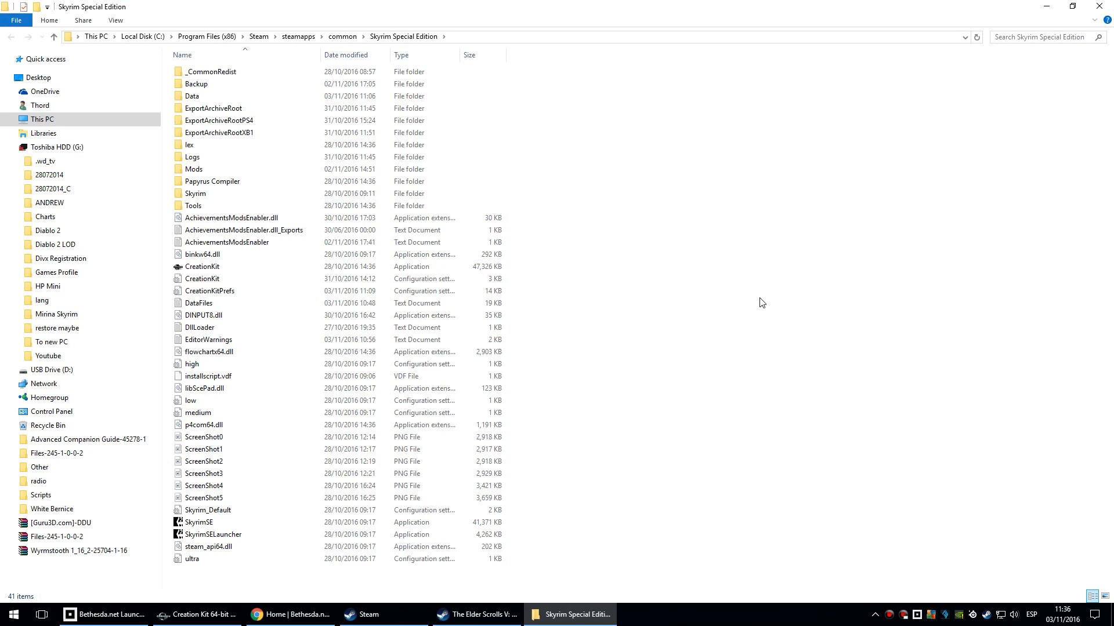
mouse_move(741, 283)
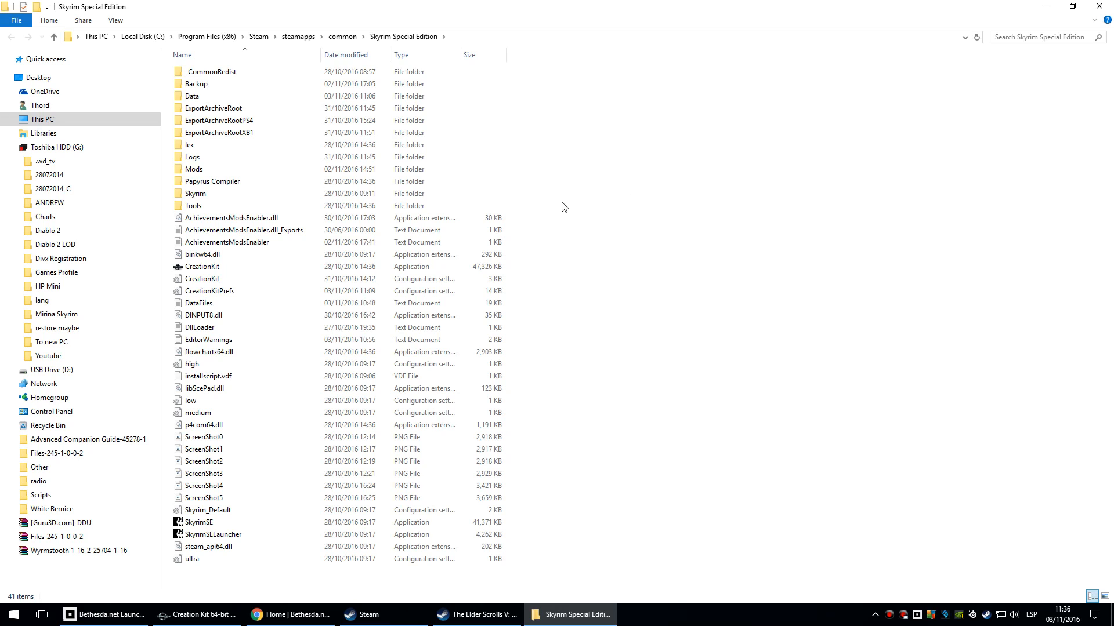
Sort the Skyrim Special Edition folder by type and select the SkyrimSE and CreationKit applications
click(199, 522)
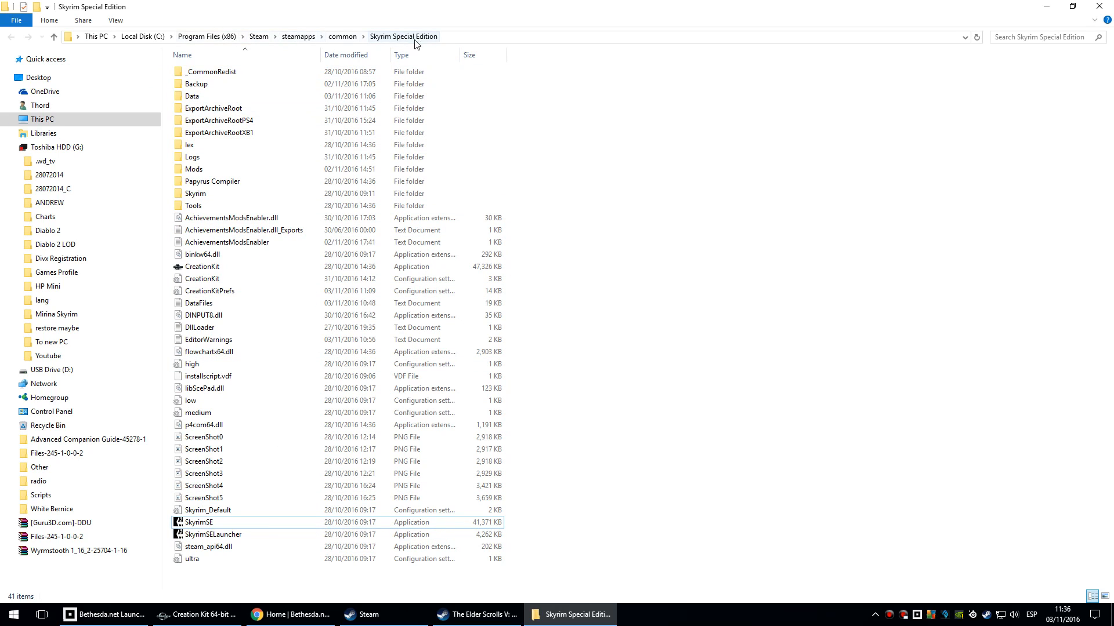
mouse_move(461, 46)
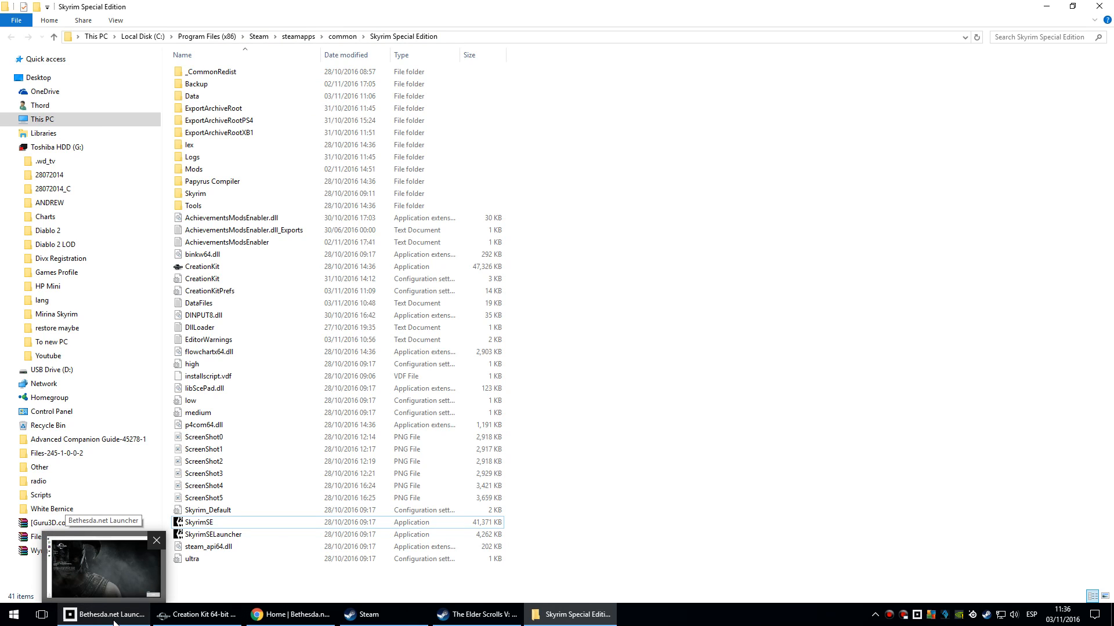
click(105, 614)
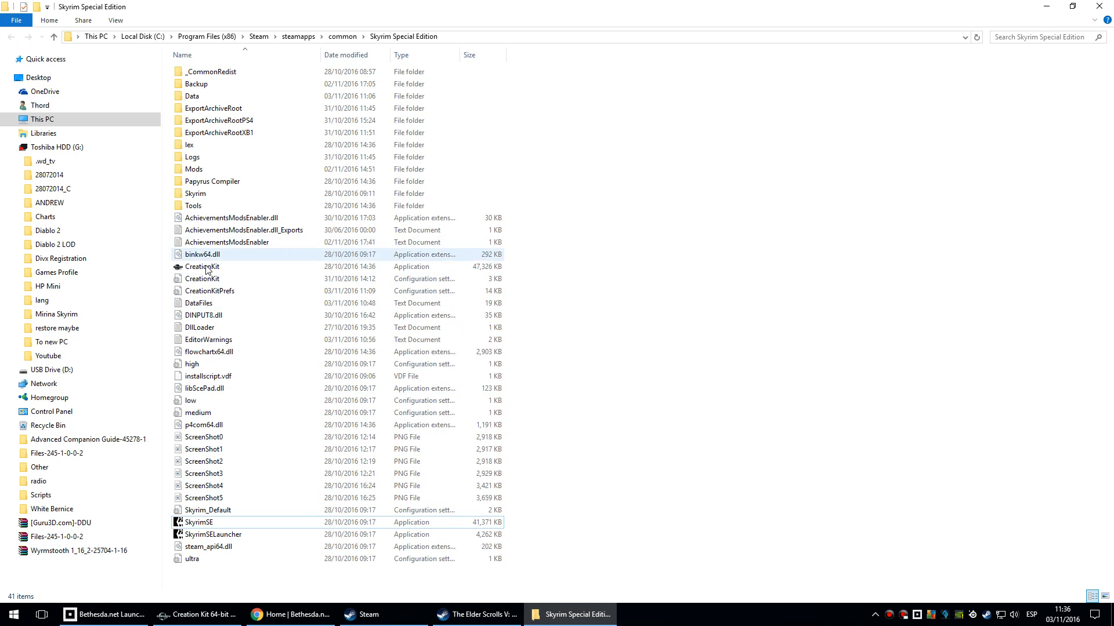
click(402, 55)
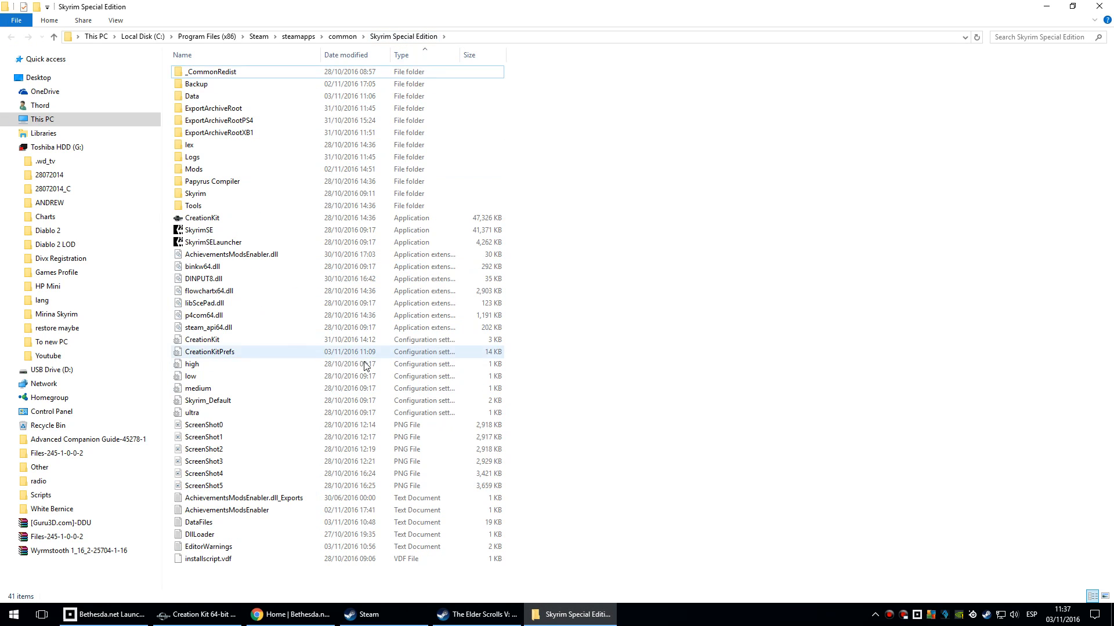
click(199, 229)
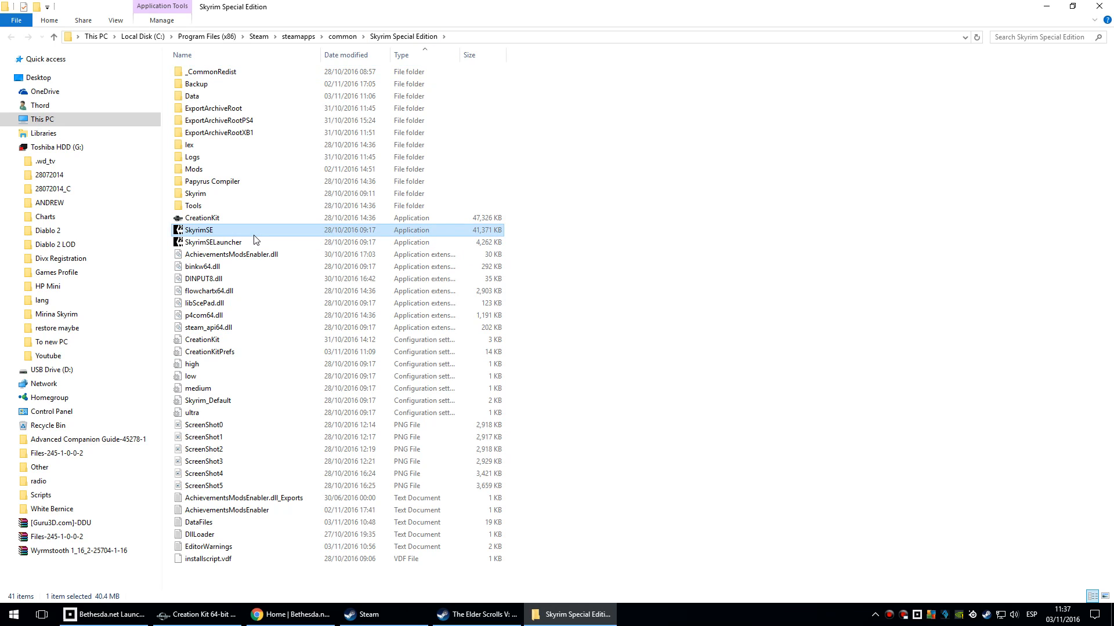
click(212, 242)
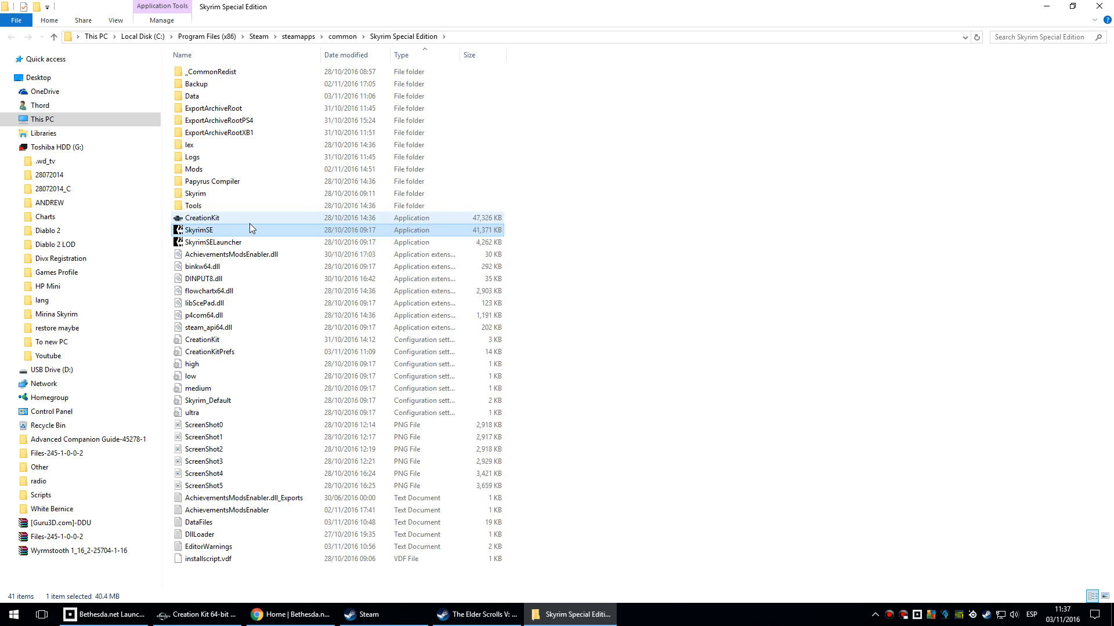
click(201, 218)
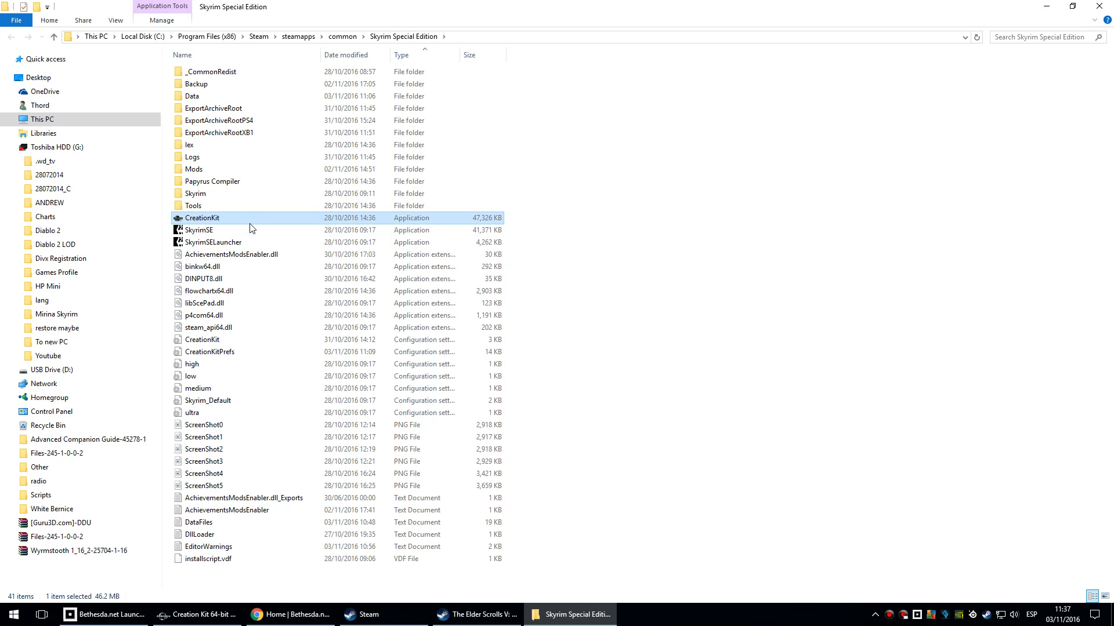
double_click(192, 96)
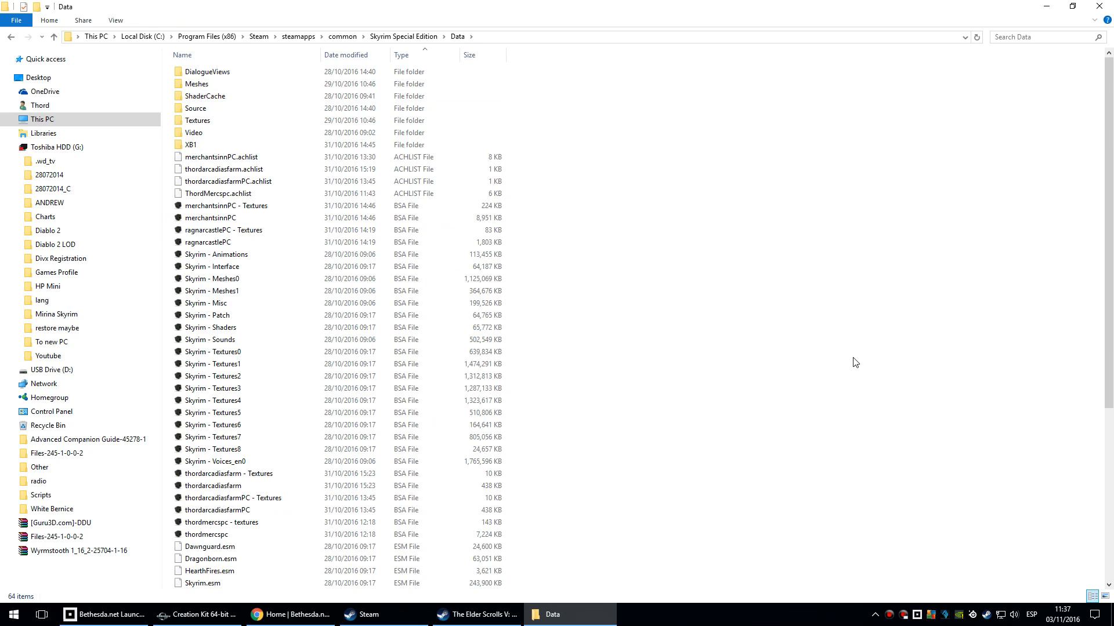
mouse_move(777, 428)
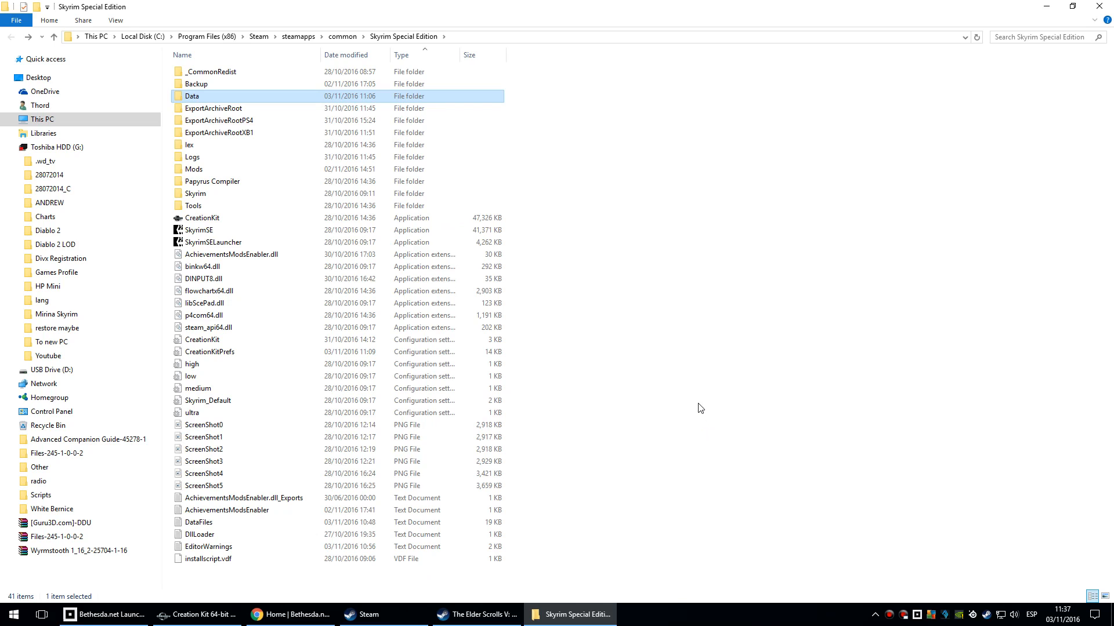
mouse_move(693, 353)
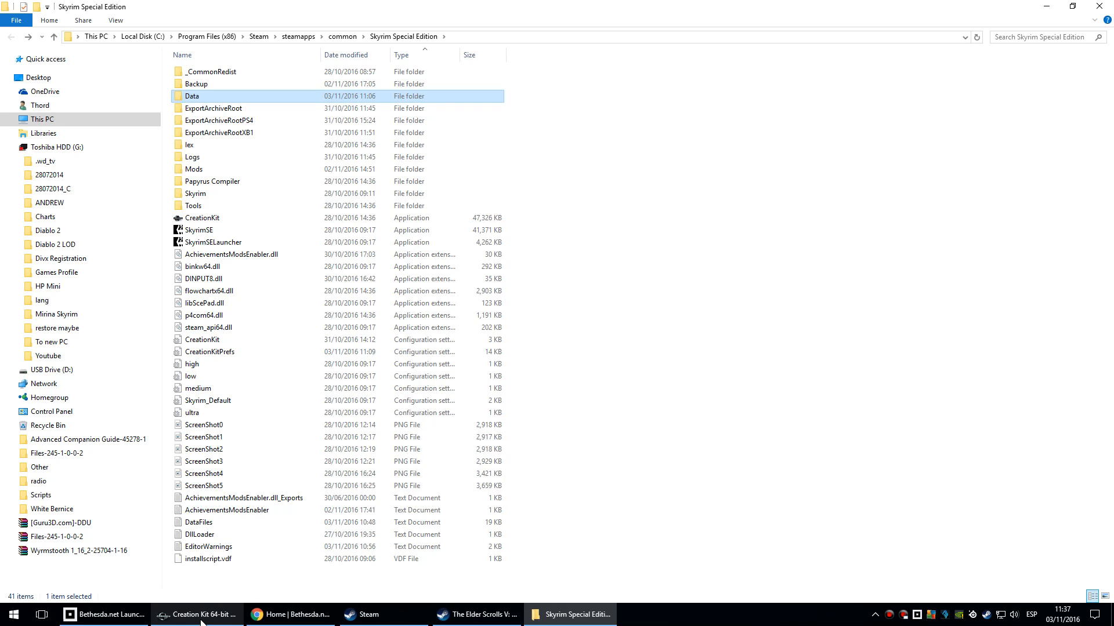
Bring the Bethesda.net Launcher forward showing Creation Kit marked as running
click(104, 615)
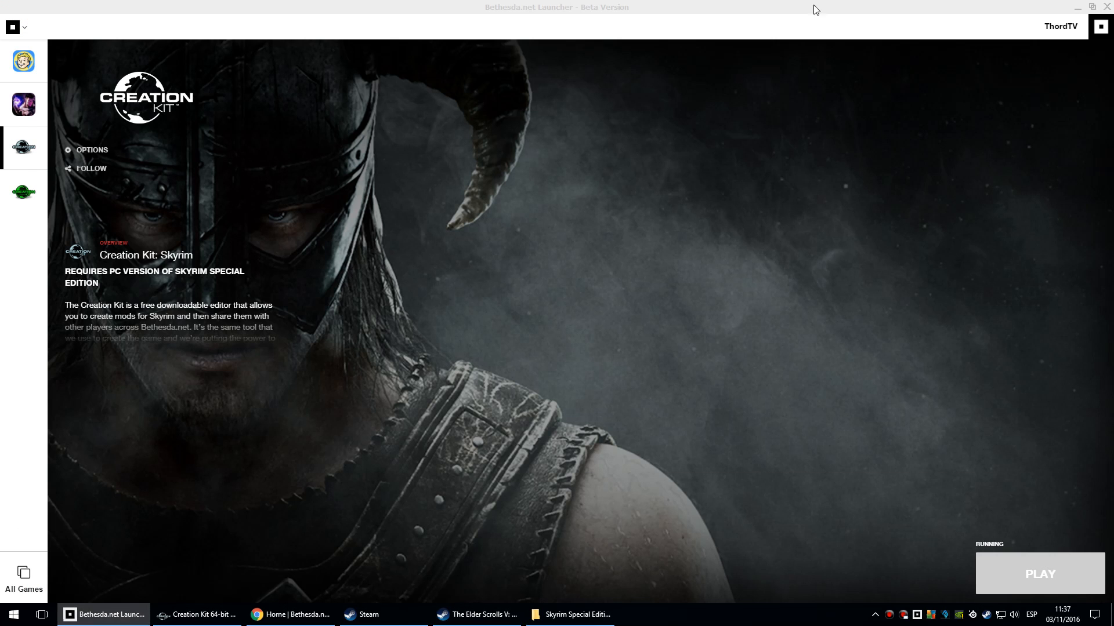
mouse_move(612, 312)
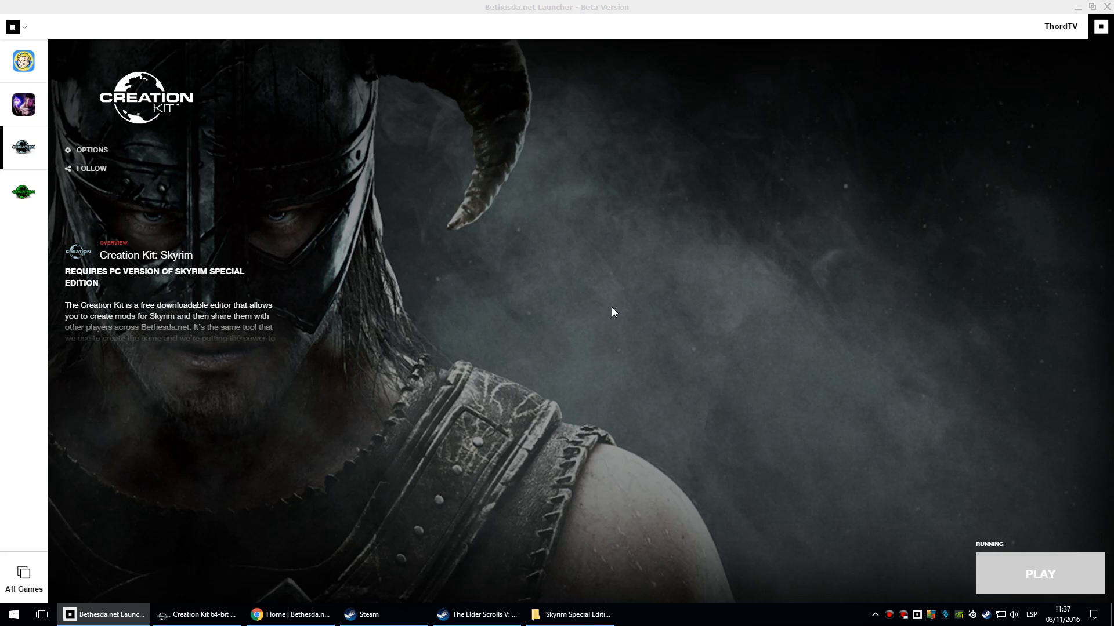
mouse_move(878, 438)
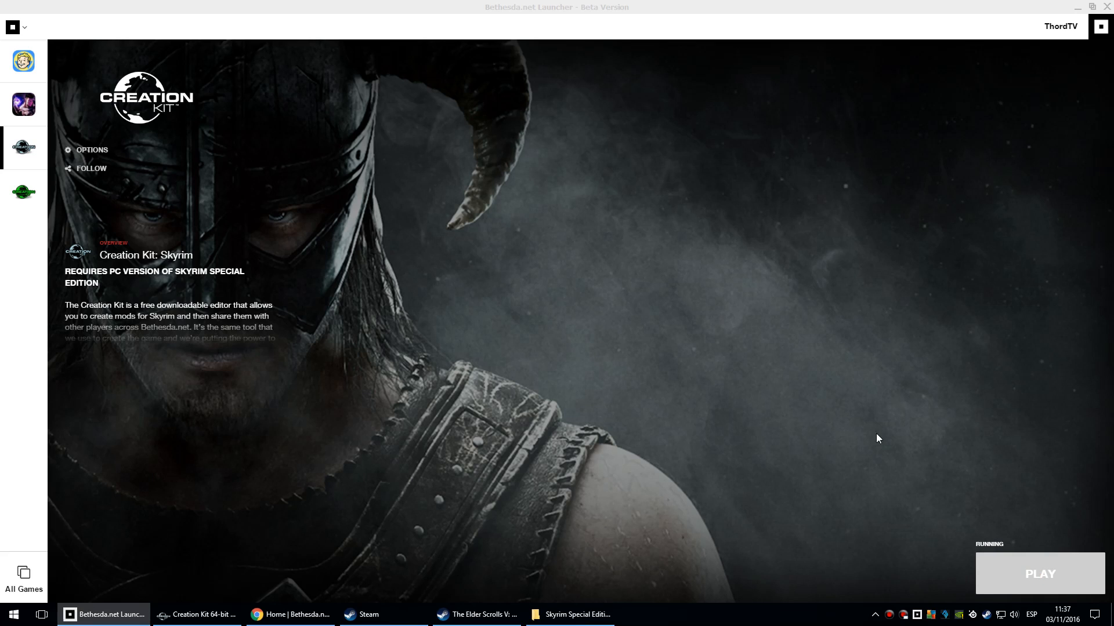
mouse_move(871, 369)
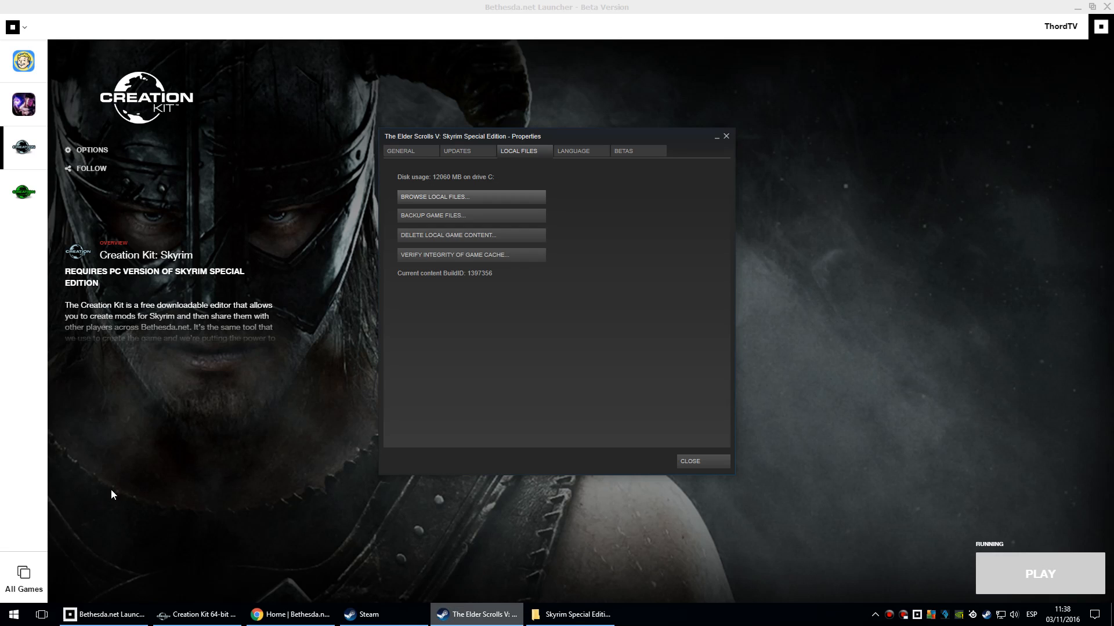
Close Skyrim Special Edition's Steam Properties window
click(700, 460)
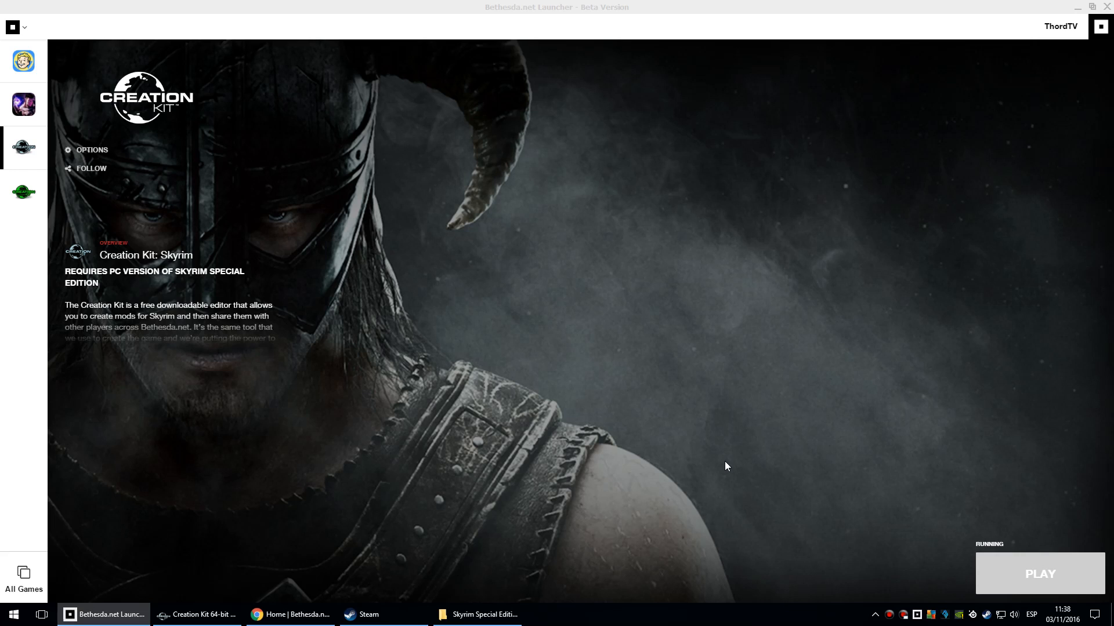
mouse_move(490, 341)
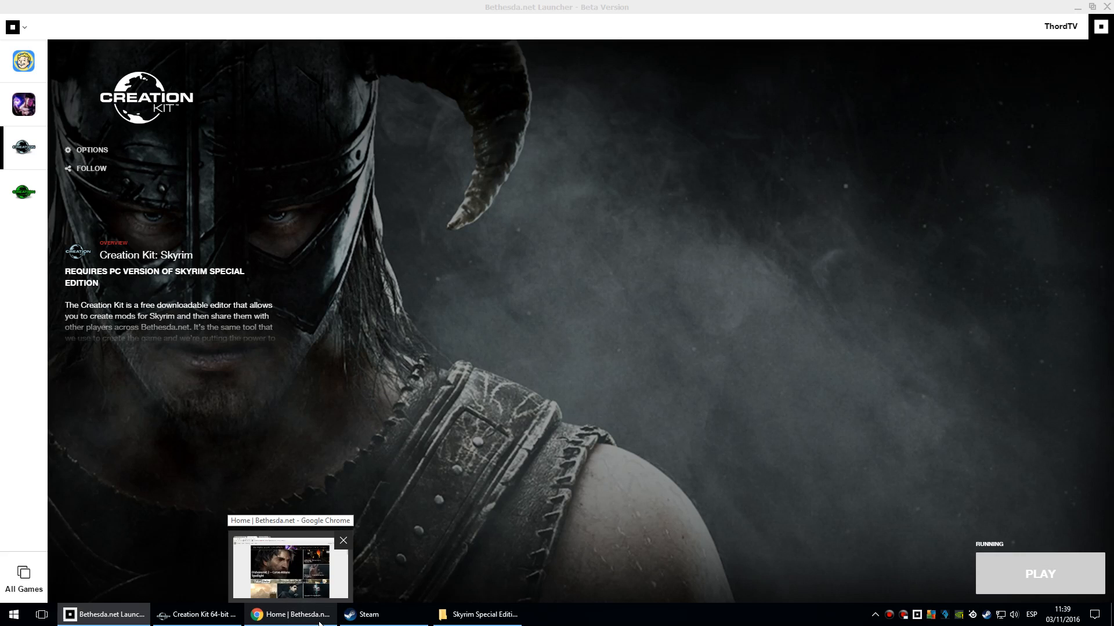
Bring Creation Kit forward with the dragonscalecuirass filter and the Conjuration06 cuirass previewed
click(200, 615)
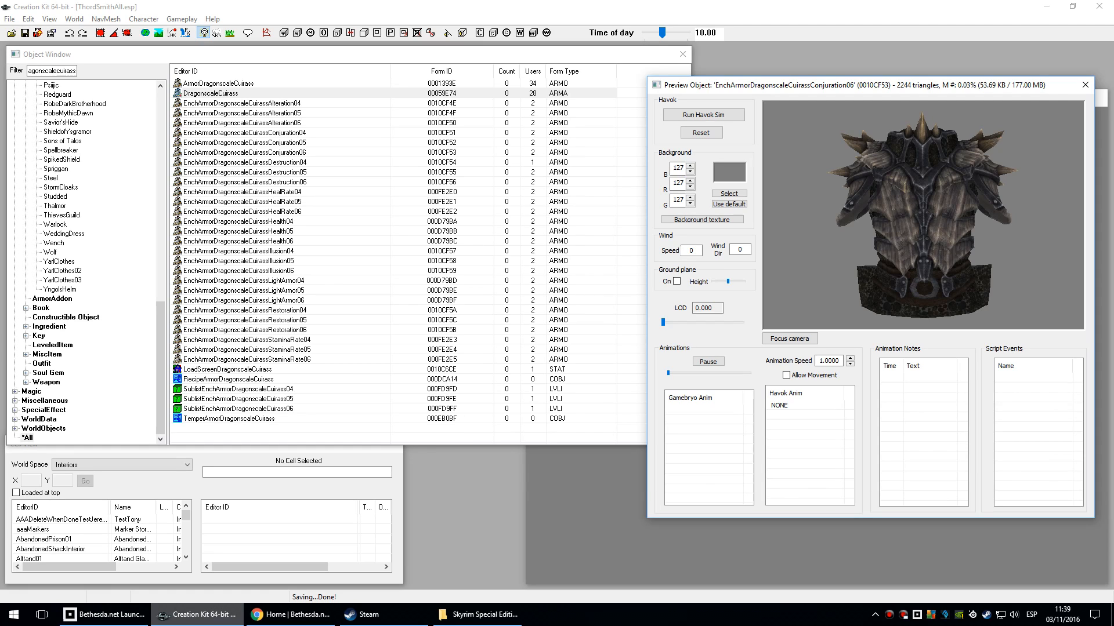
mouse_move(308, 55)
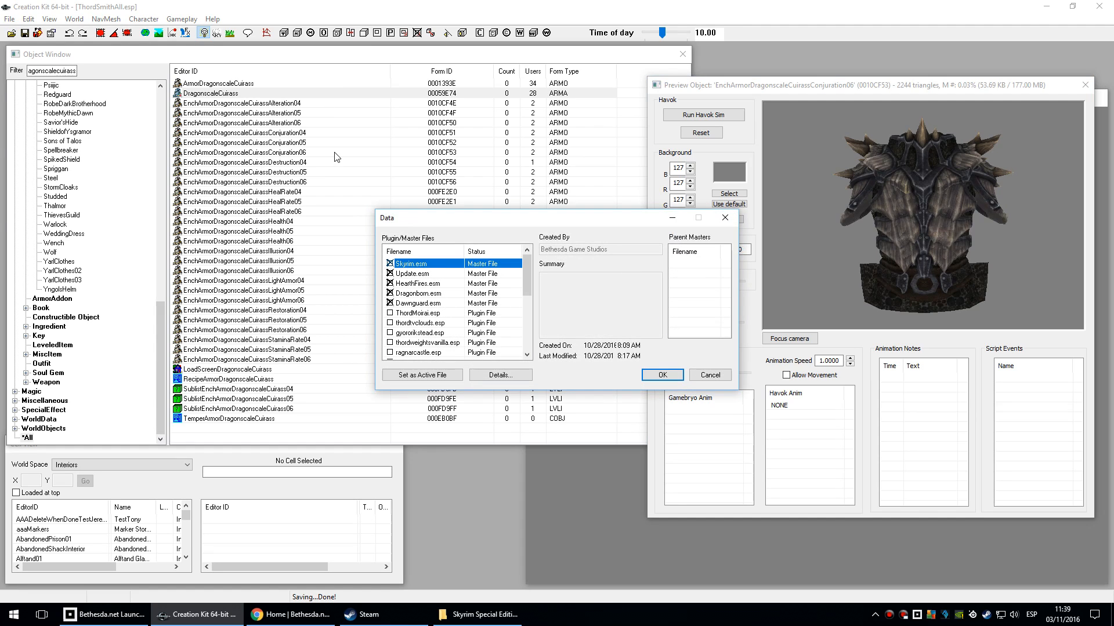
click(661, 375)
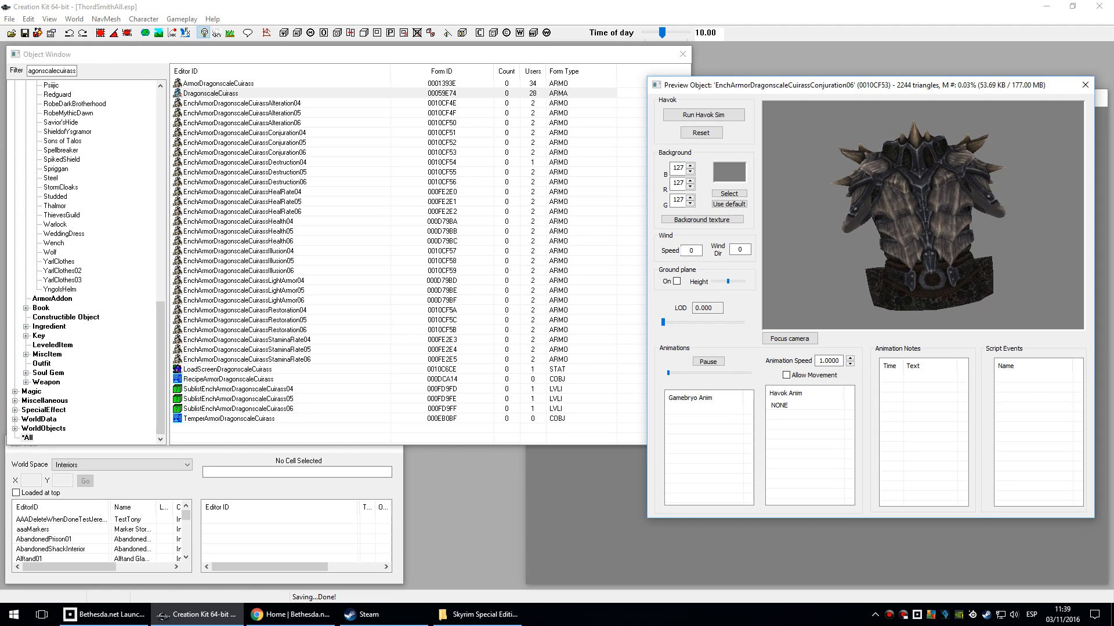
click(213, 19)
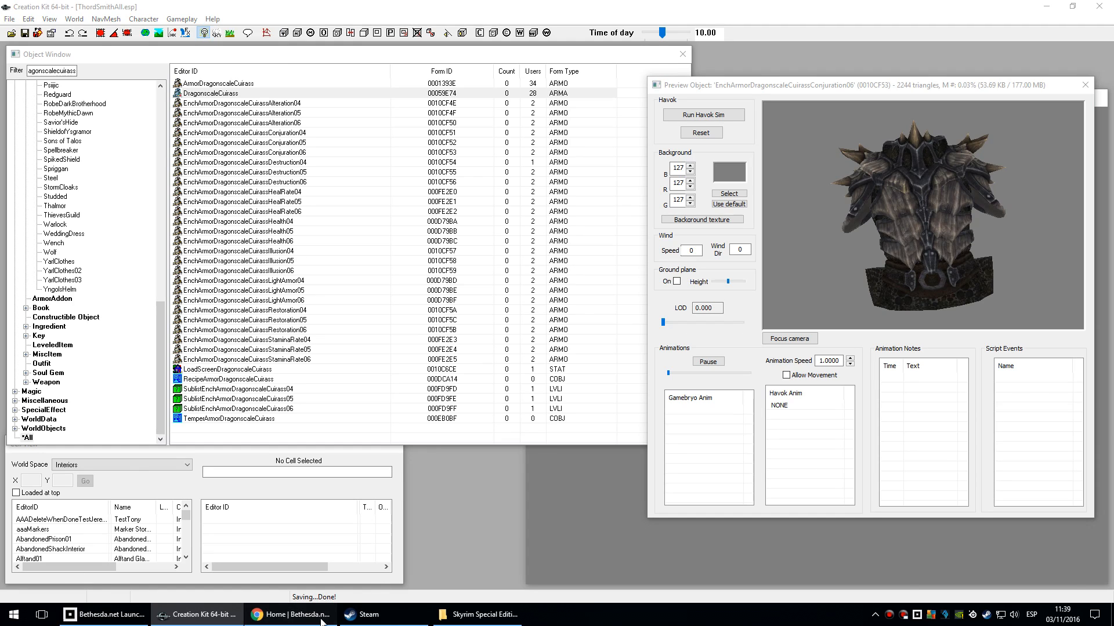
click(287, 615)
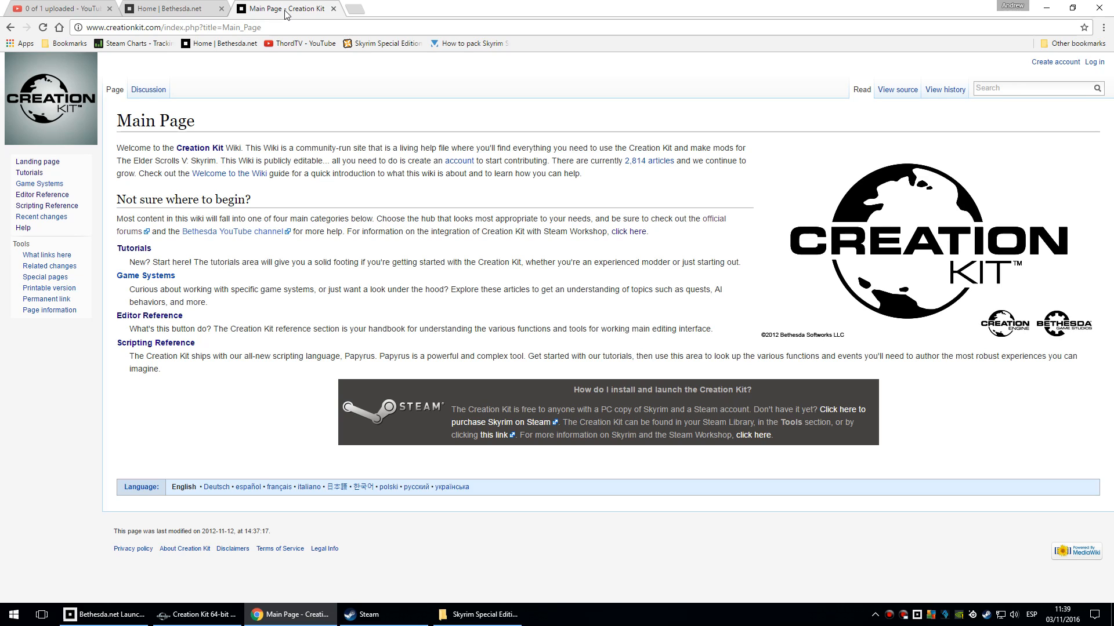
mouse_move(380, 43)
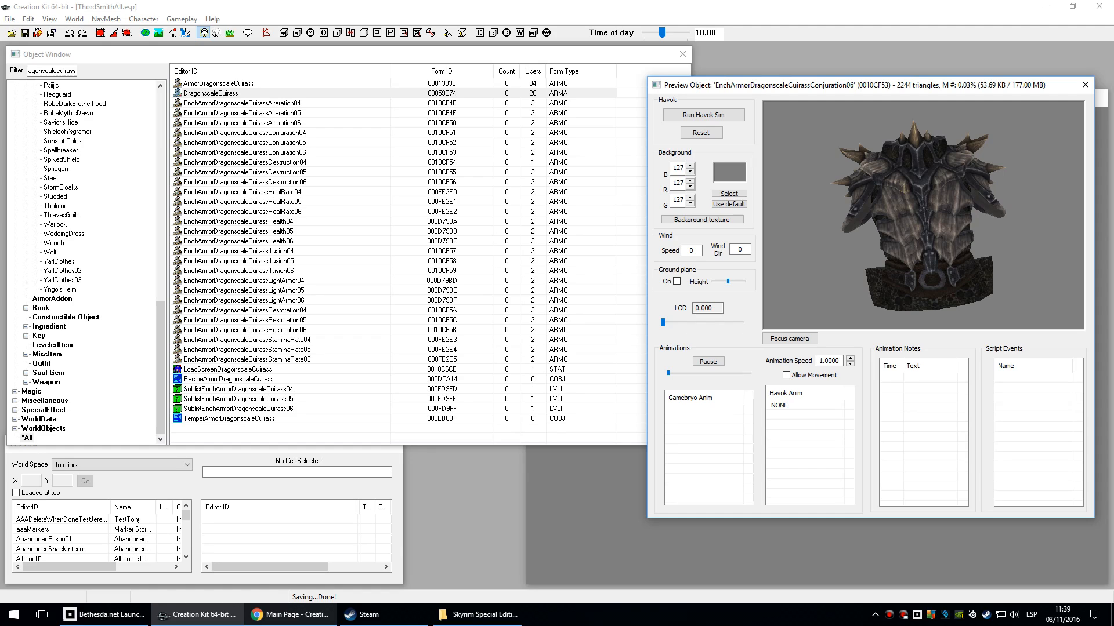
Return to Creation Kit and show the Conjuration06 cuirass model larger, from the front
click(289, 615)
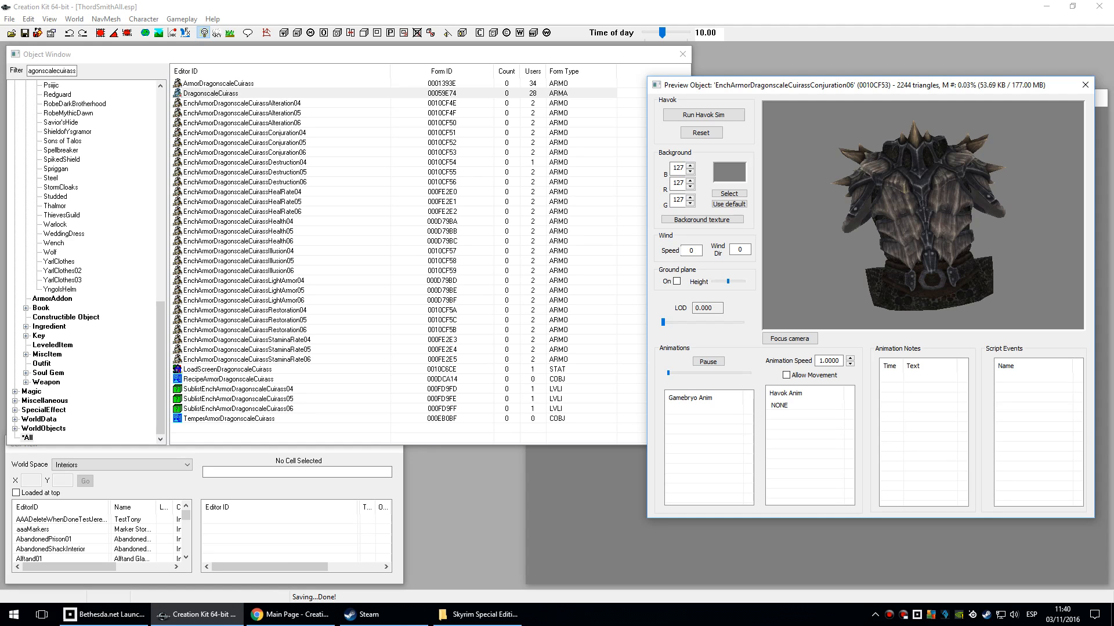
click(213, 93)
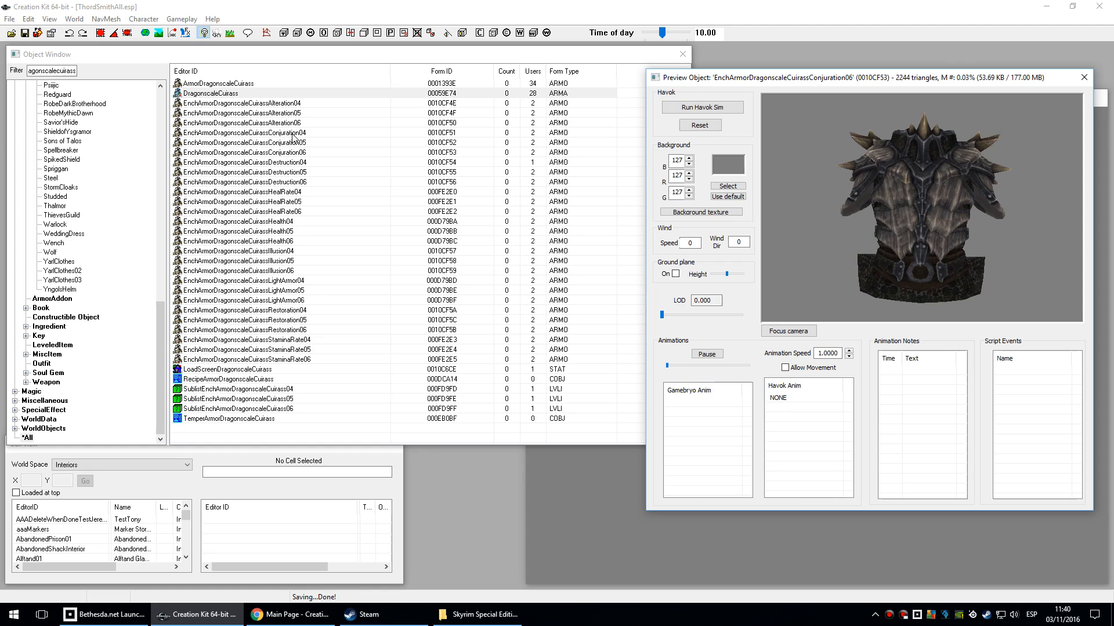
mouse_move(314, 125)
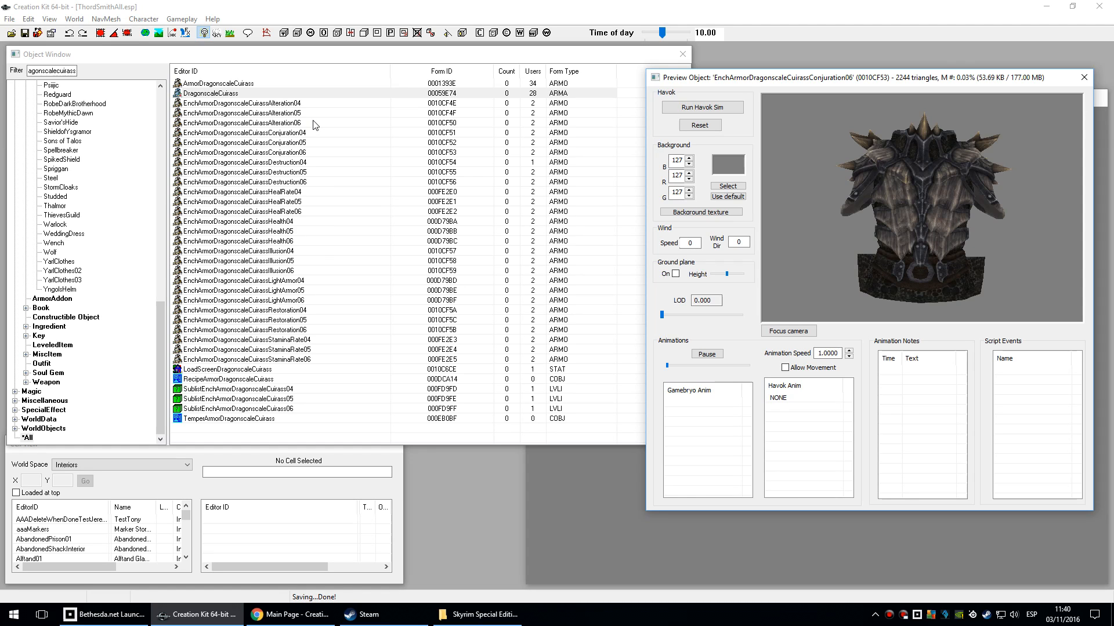
click(289, 615)
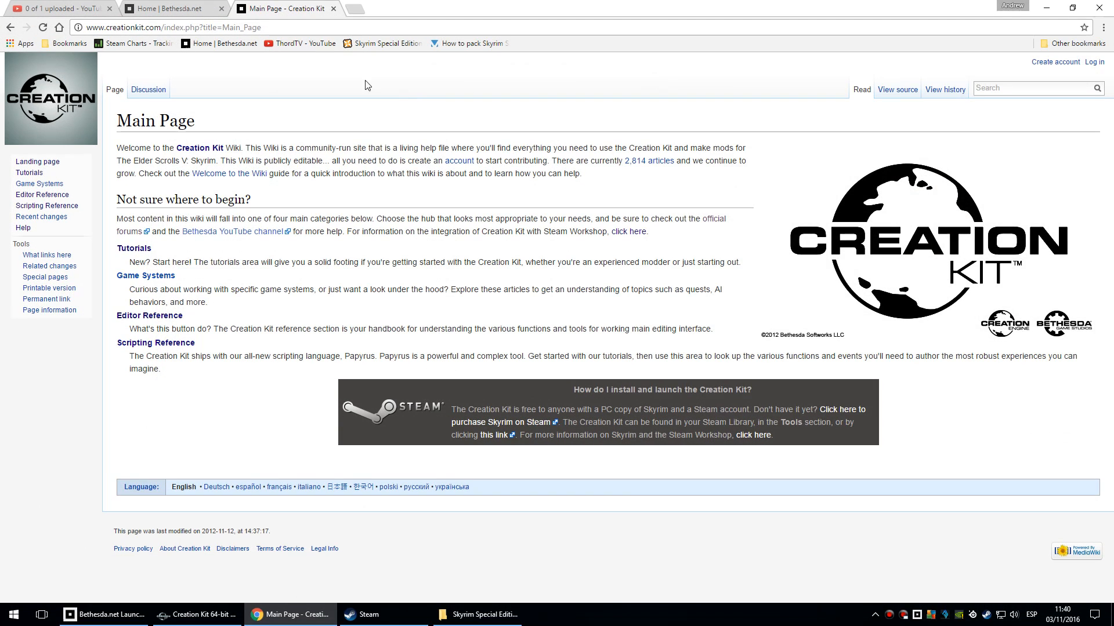
click(61, 8)
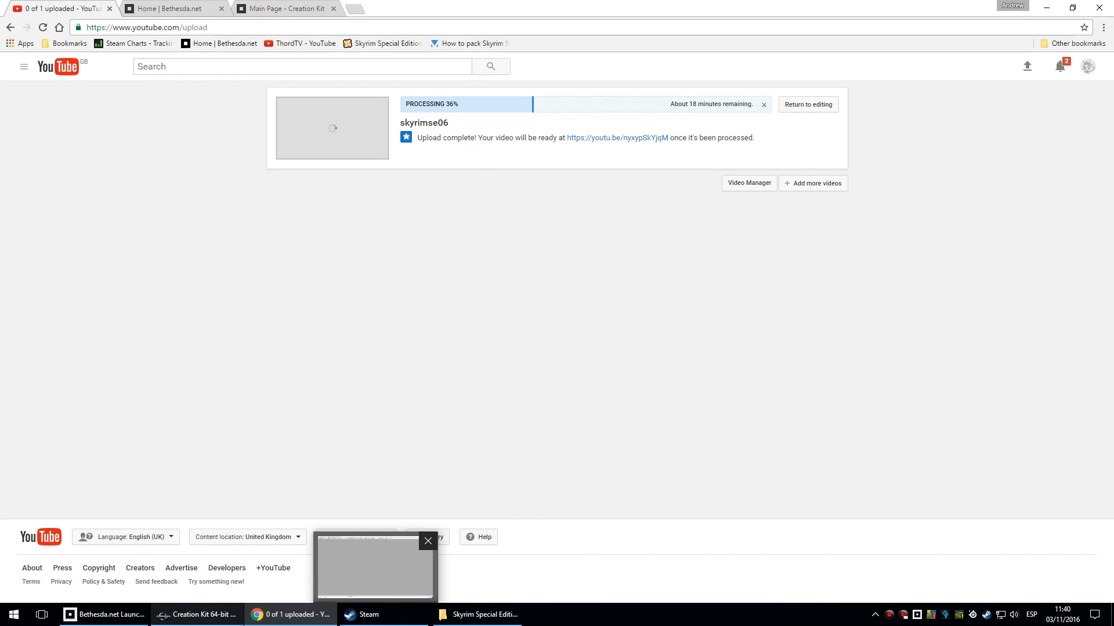
click(197, 615)
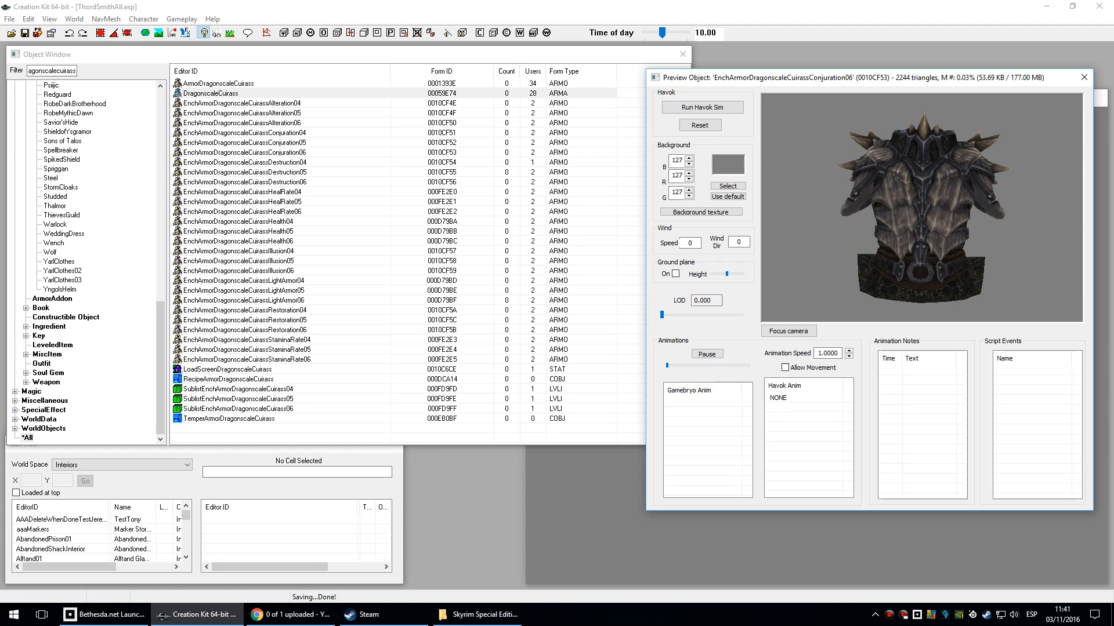
mouse_move(298, 131)
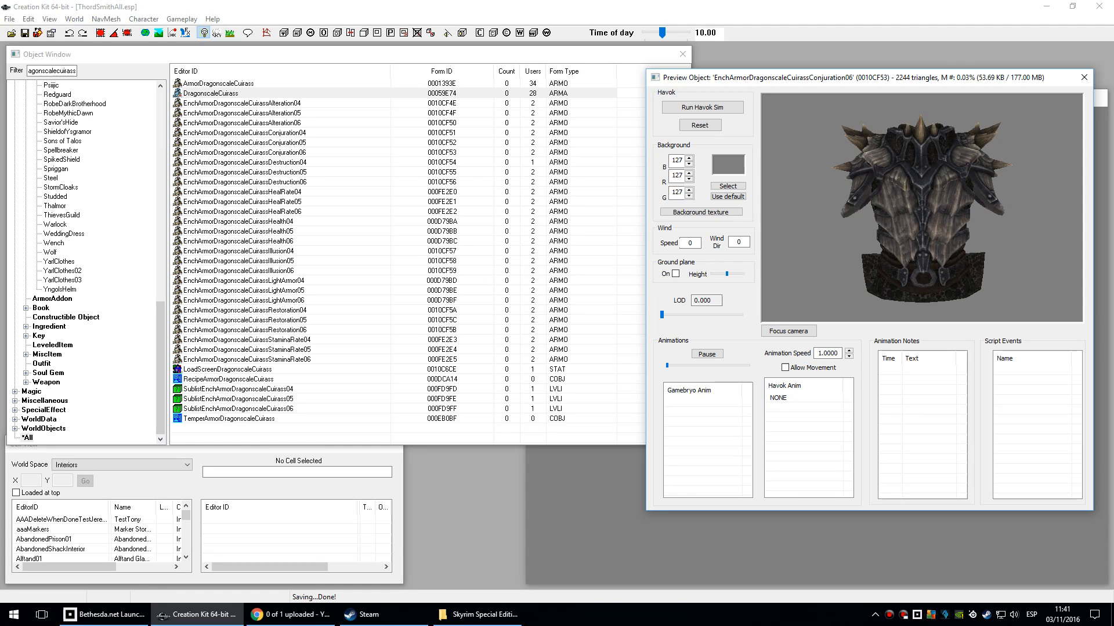
Cycle through DragonscaleCuirass and the base ArmorDragonscaleCuirass records, selecting enchanted rows through StaminaRate06
click(213, 92)
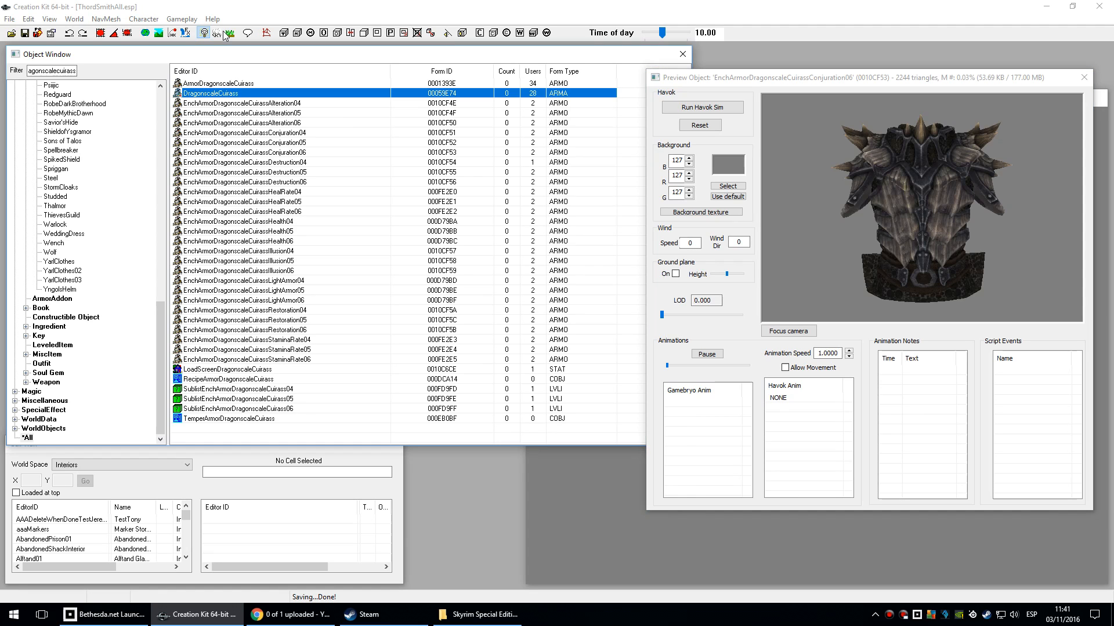
double_click(217, 92)
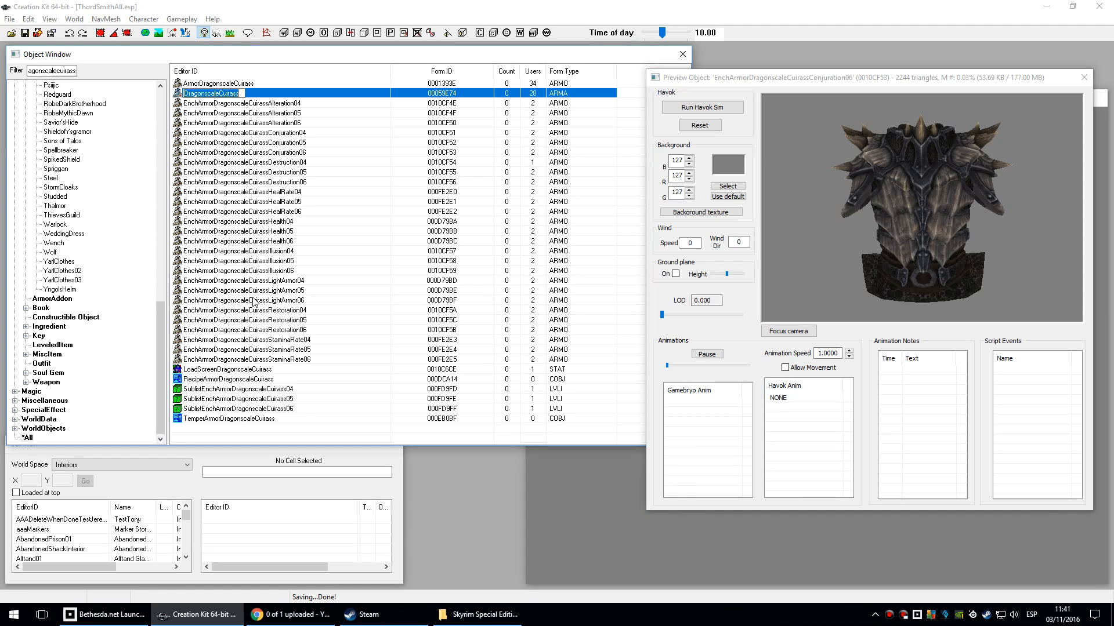
click(244, 359)
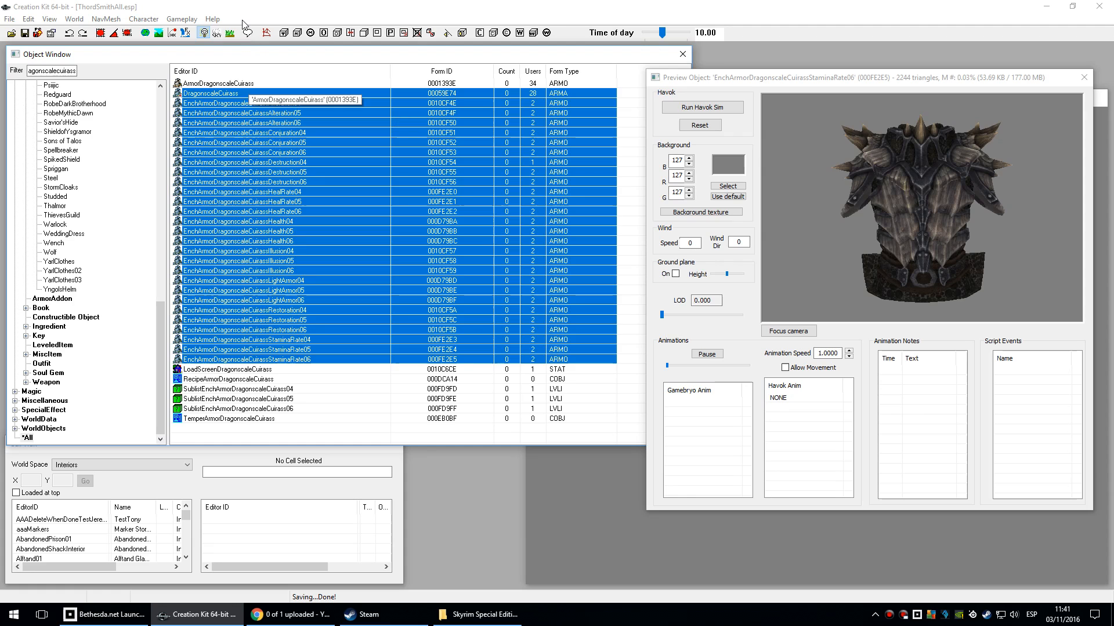
click(219, 84)
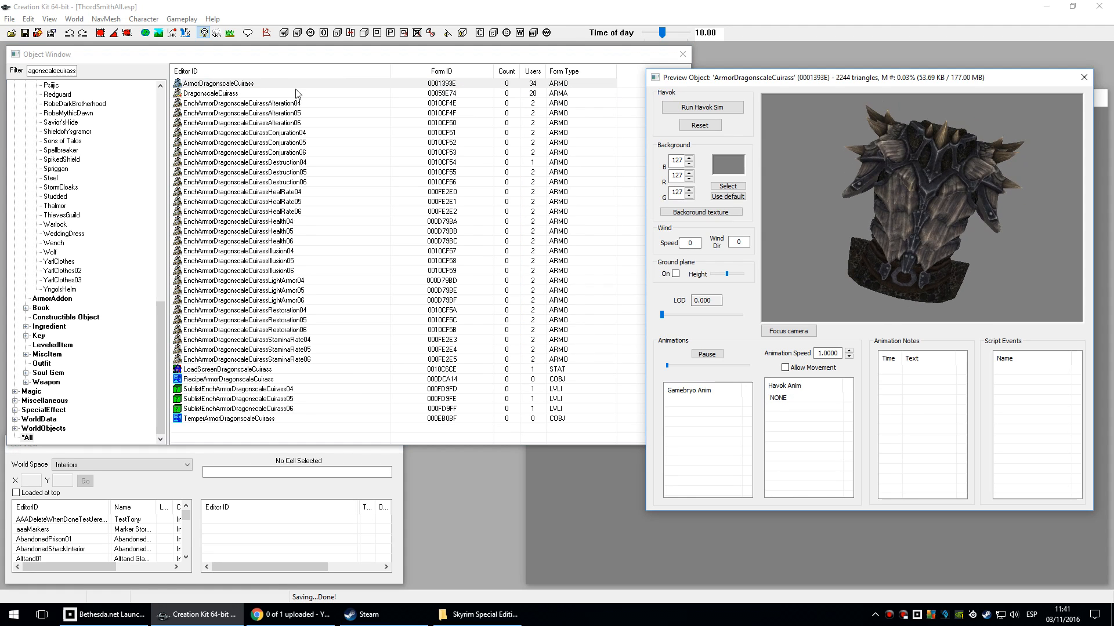
click(210, 93)
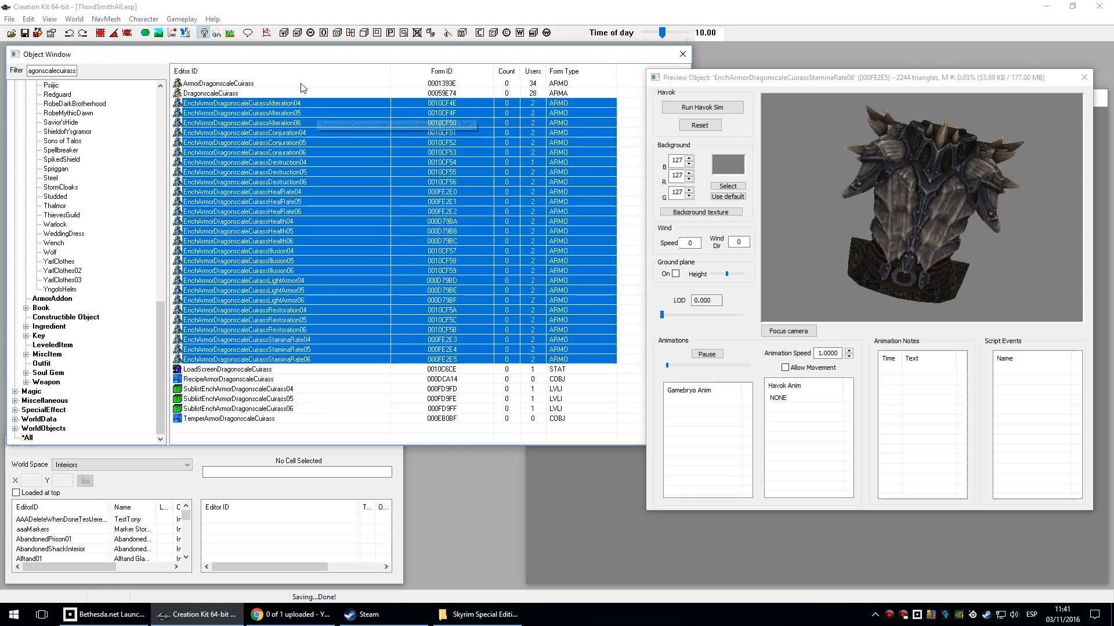
mouse_move(279, 251)
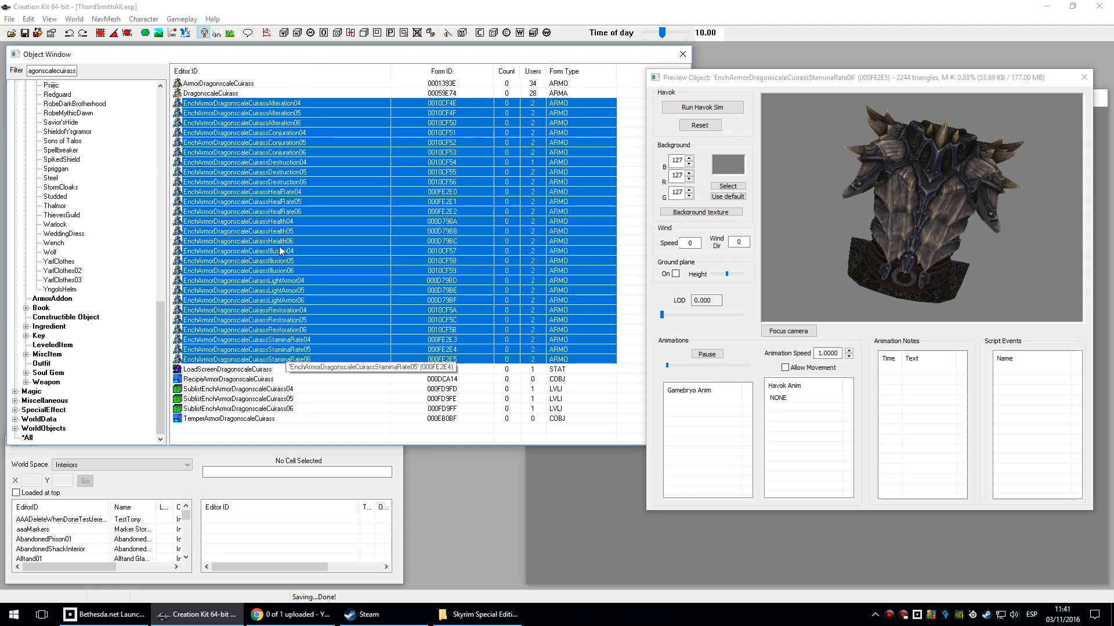
Preview the Alteration05 then Alteration06 enchanted cuirass, leaving Alteration06 in the 3D preview
click(241, 113)
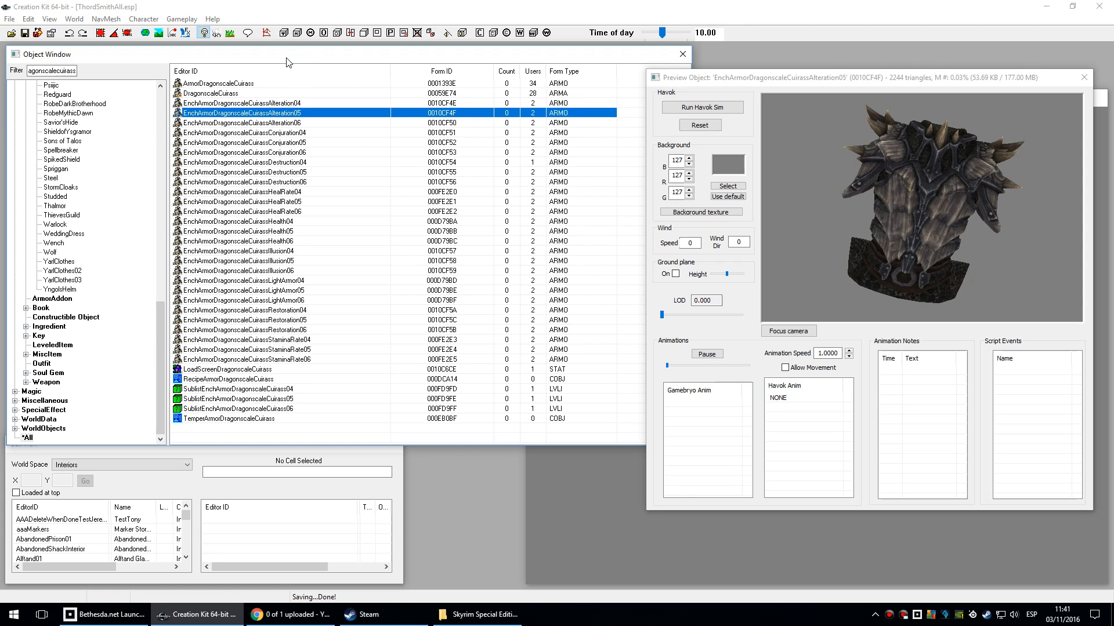
click(242, 121)
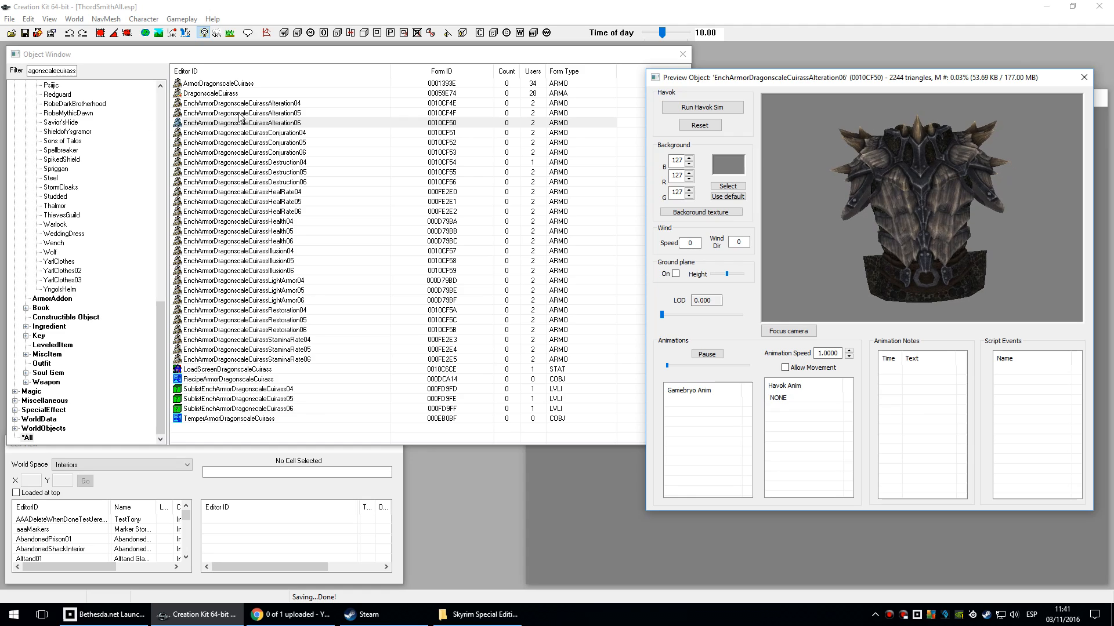
click(242, 113)
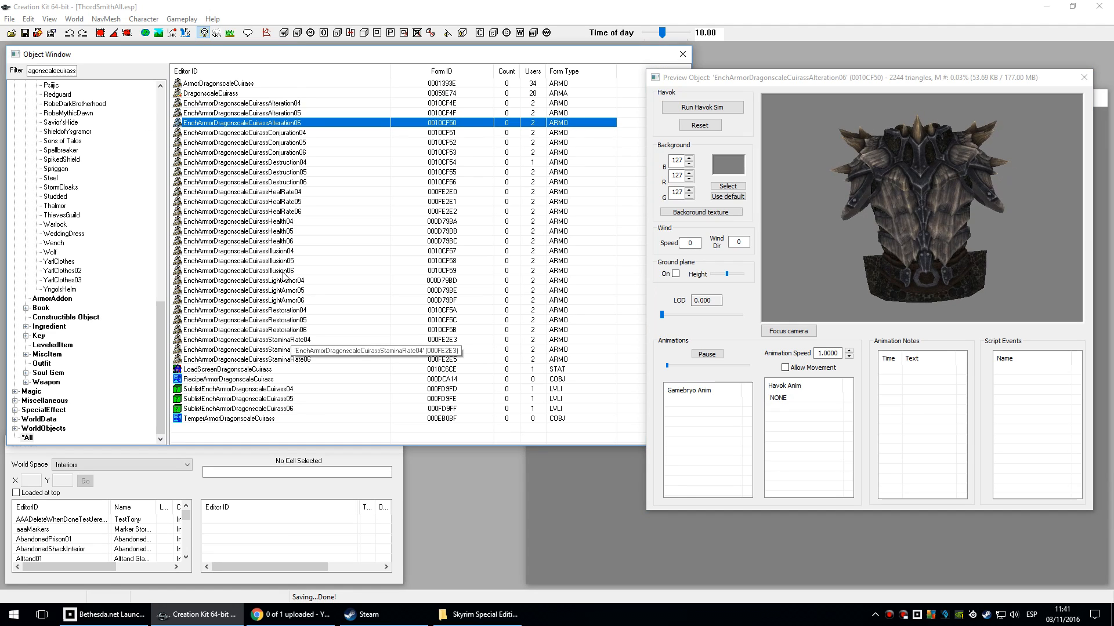
Preview the TemperArmorDragonscaleCuirass record, then check the skyrimse06 YouTube upload at 43%
click(228, 378)
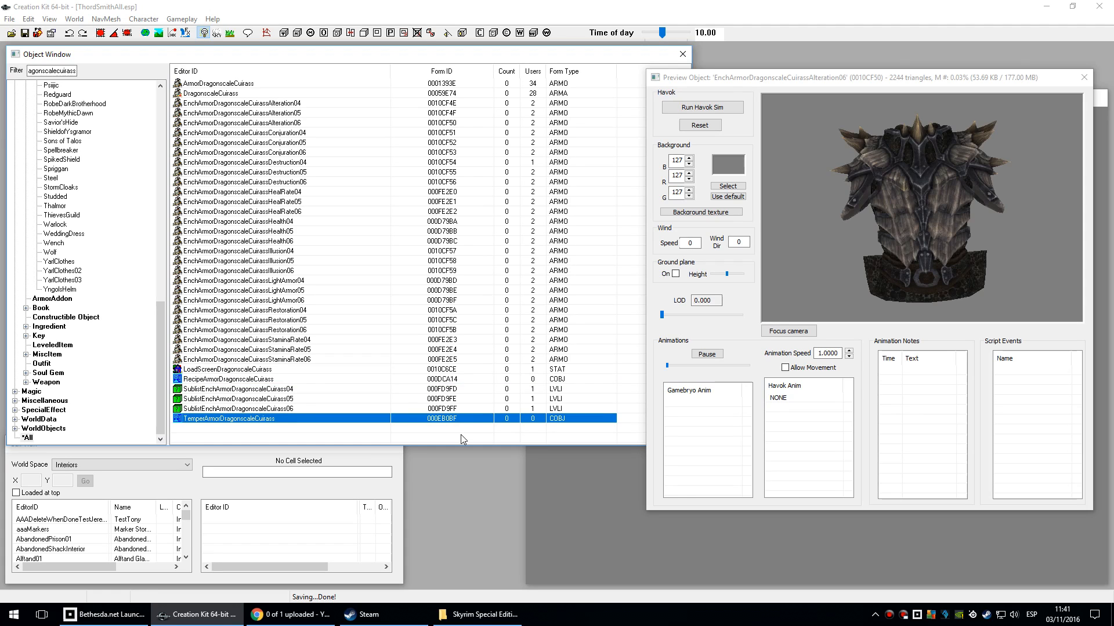
mouse_move(468, 424)
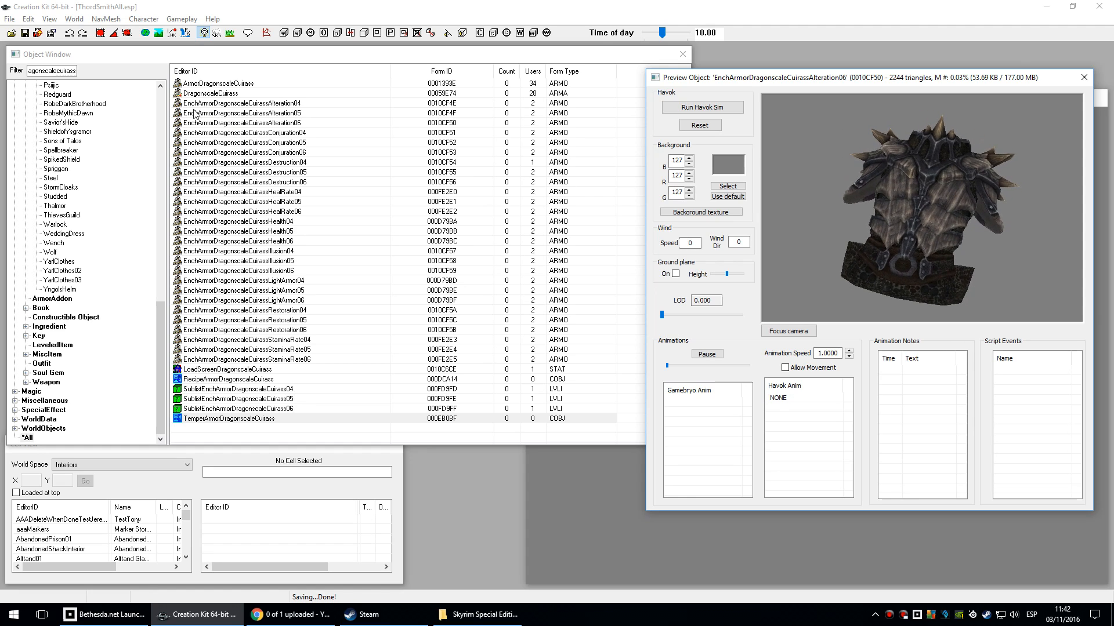
click(291, 615)
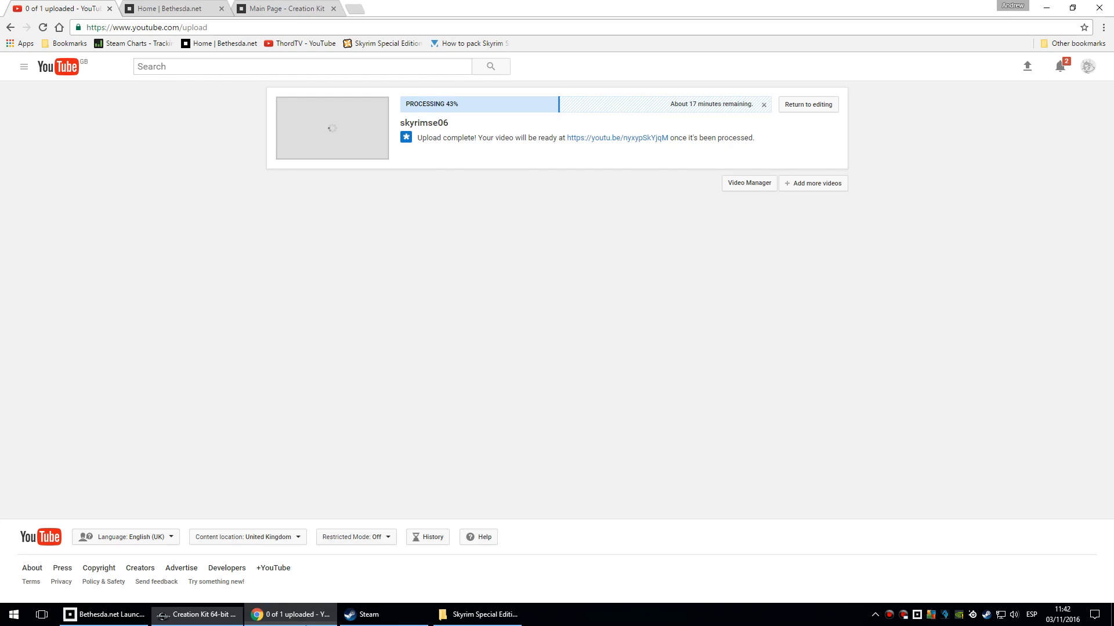